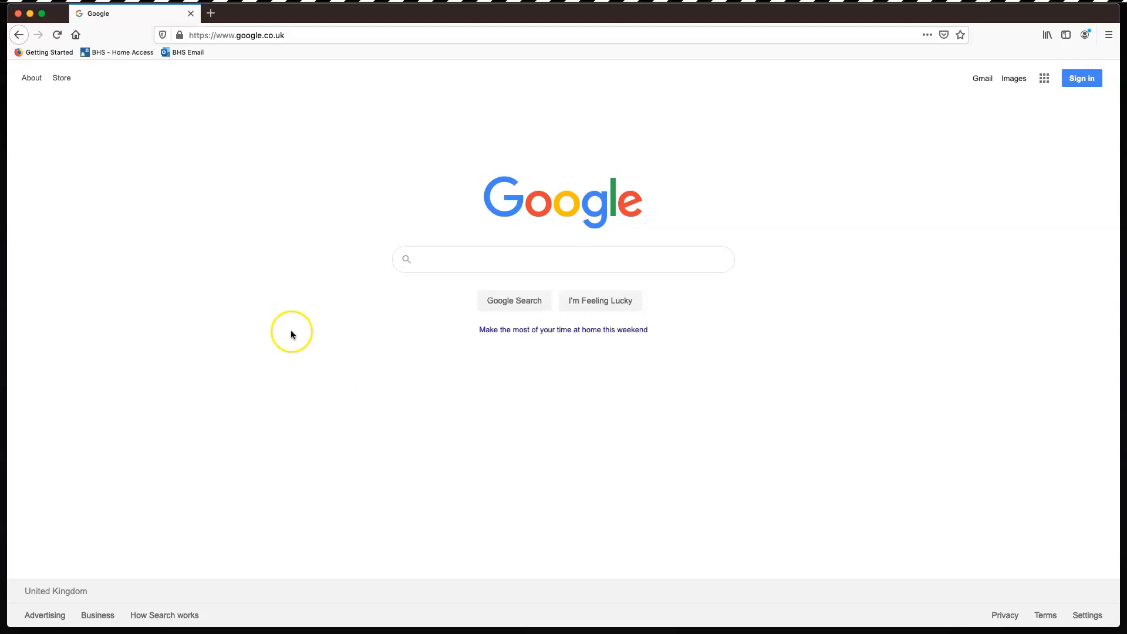
{"action": "left_click", "coordinate": [260, 35]}
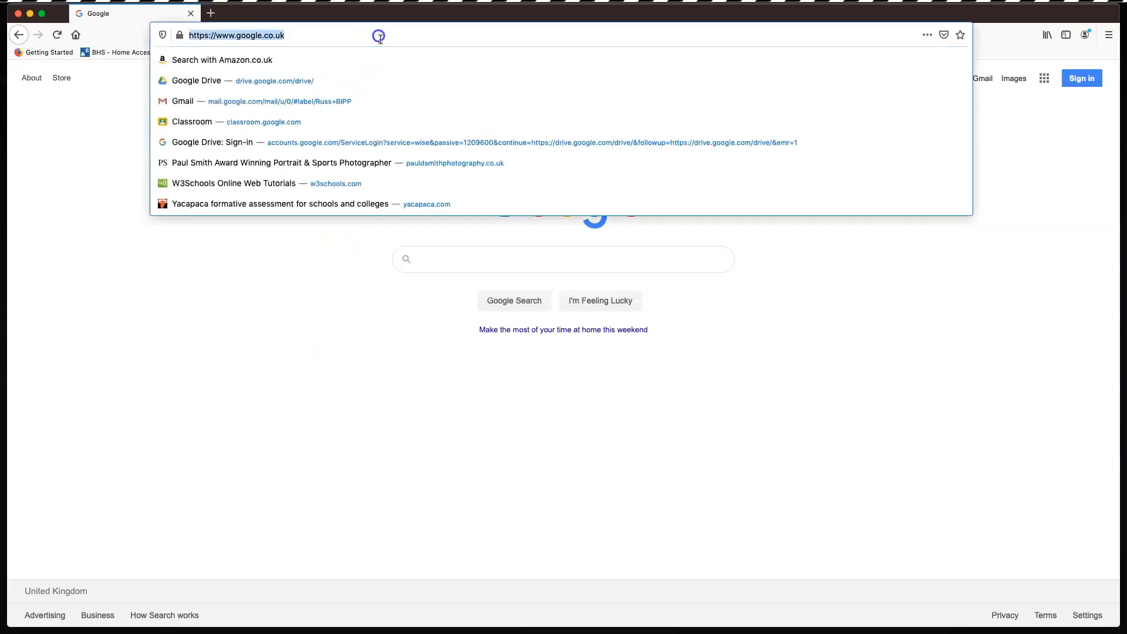
{"action": "type", "text": "code.org/"}
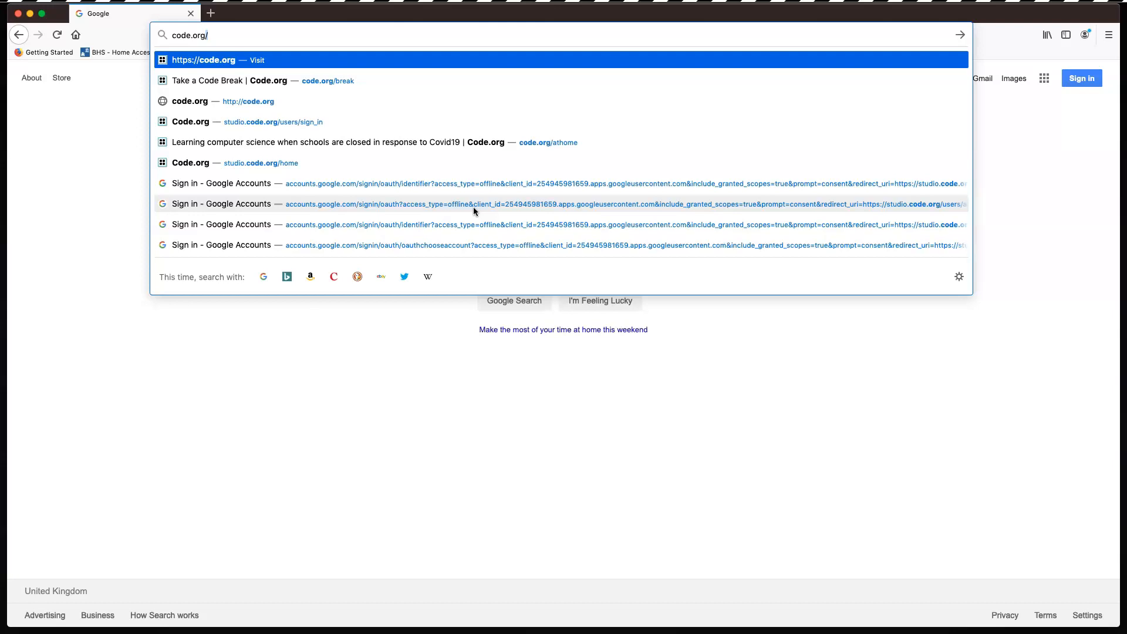
{"action": "left_click", "coordinate": [209, 60]}
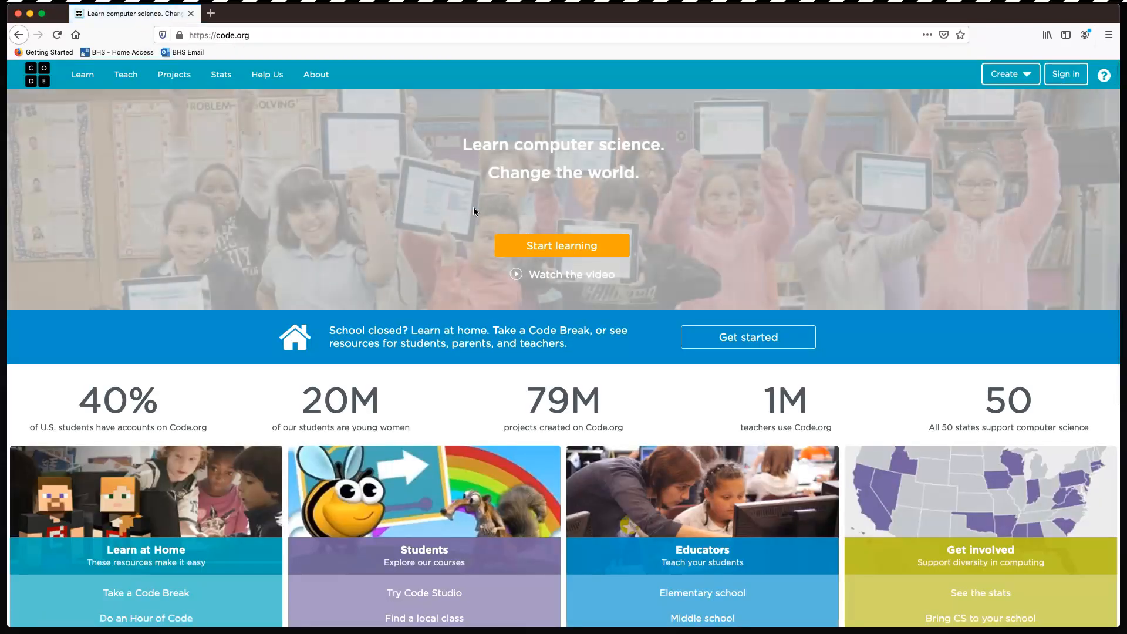
{"action": "mouse_move", "coordinate": [1068, 74]}
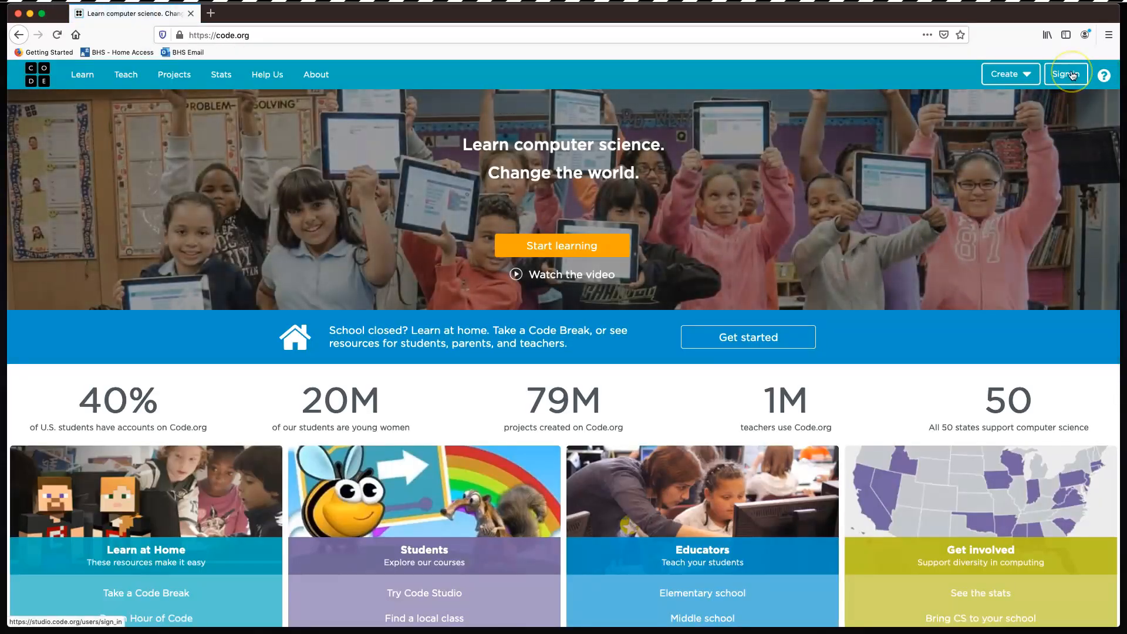
- Sign in to Code.org with the existing Google account and decline saving the login
{"action": "left_click", "coordinate": [1066, 74]}
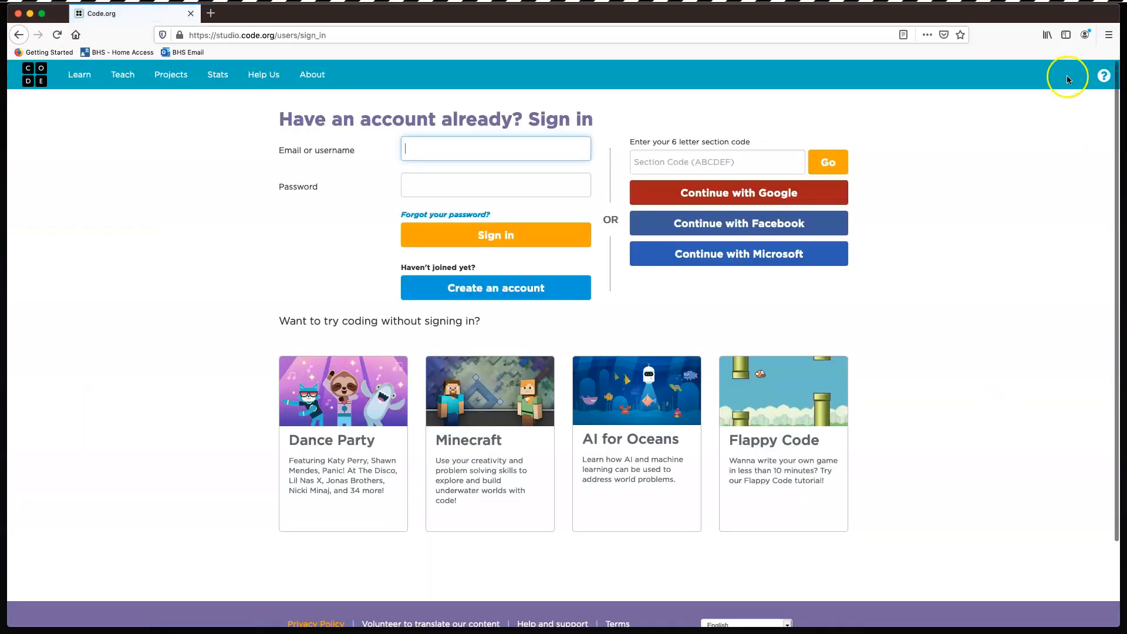
{"action": "mouse_move", "coordinate": [740, 197]}
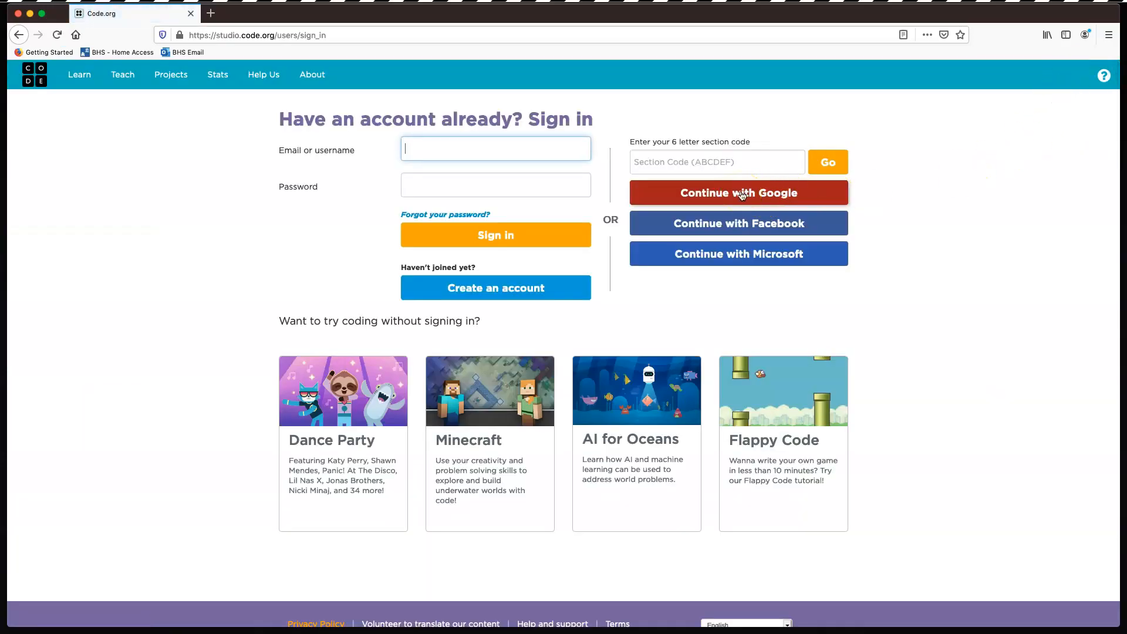
{"action": "left_click", "coordinate": [739, 192]}
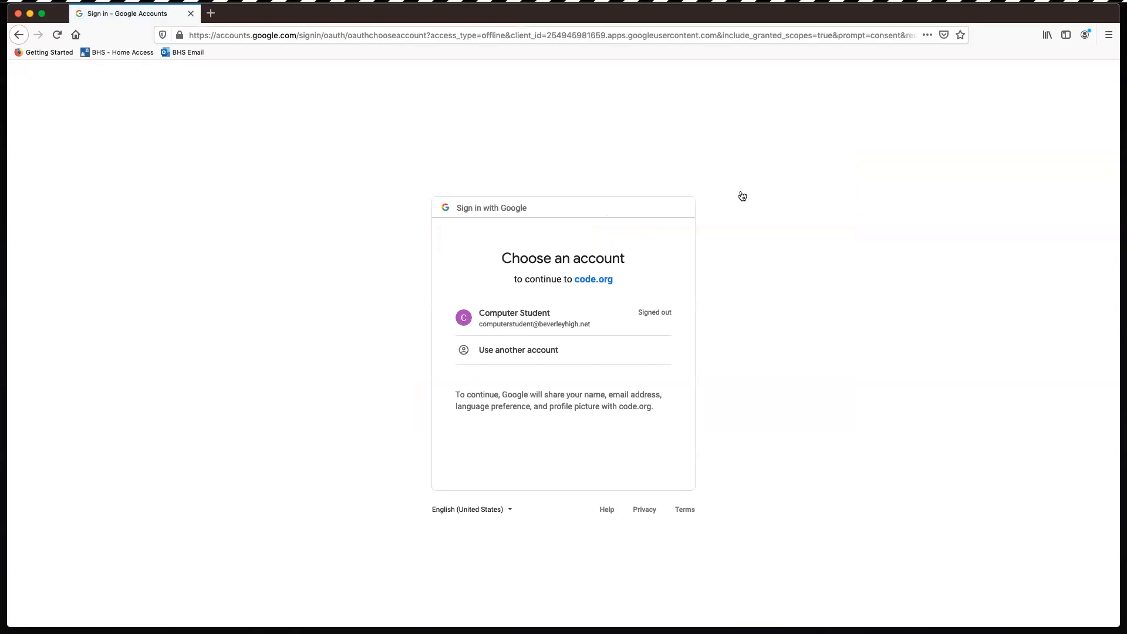
{"action": "mouse_move", "coordinate": [728, 214]}
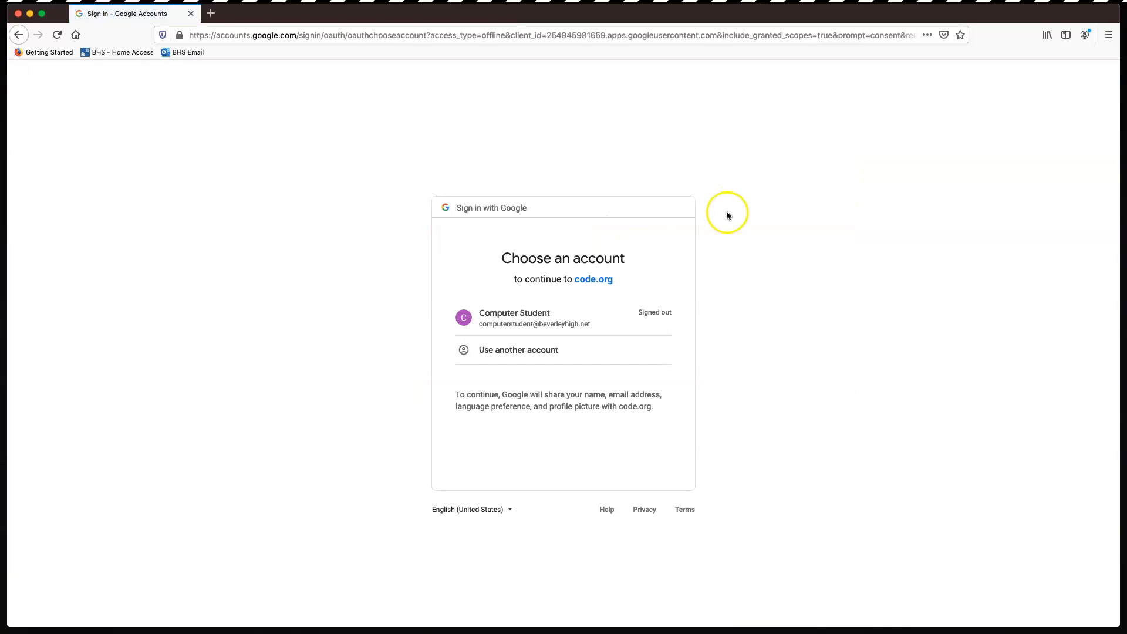
{"action": "mouse_move", "coordinate": [509, 321]}
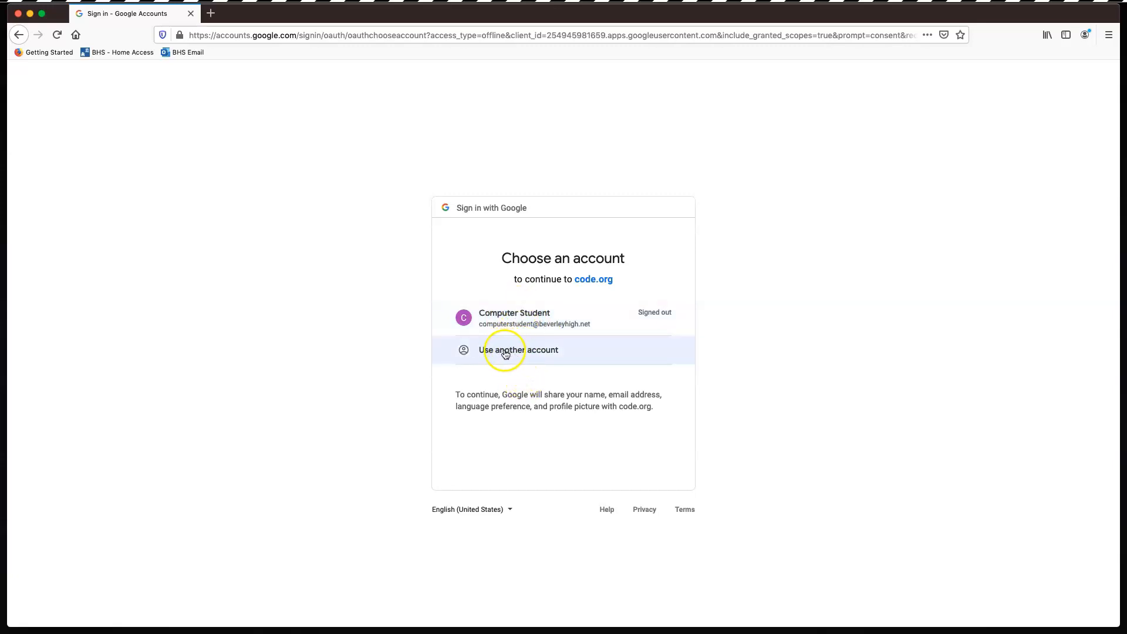
{"action": "mouse_move", "coordinate": [516, 325]}
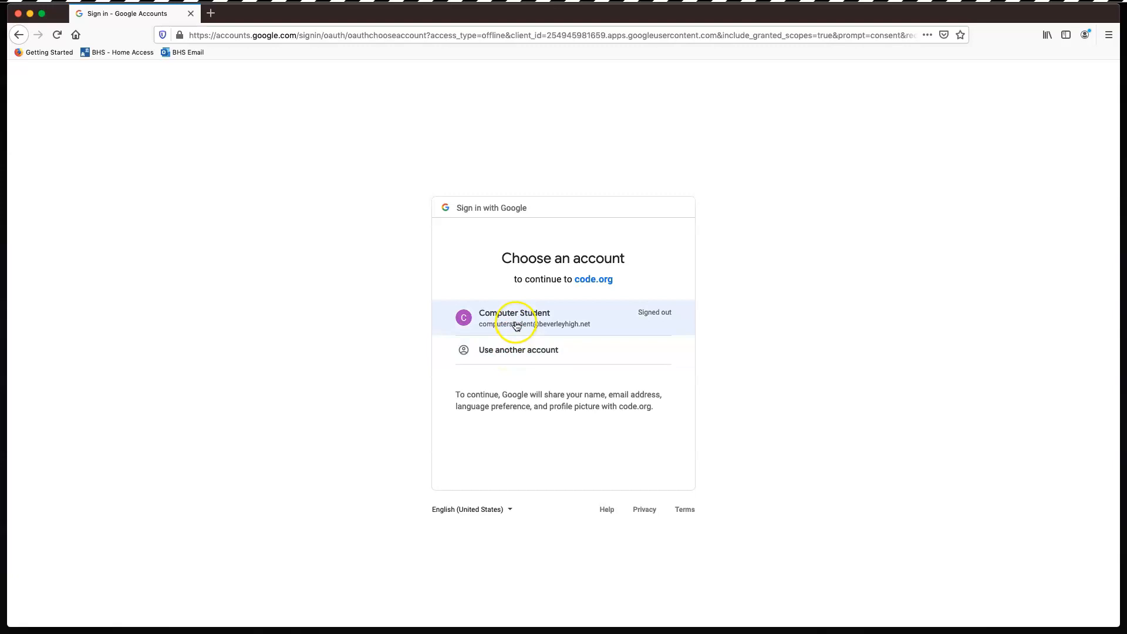
{"action": "left_click", "coordinate": [516, 317]}
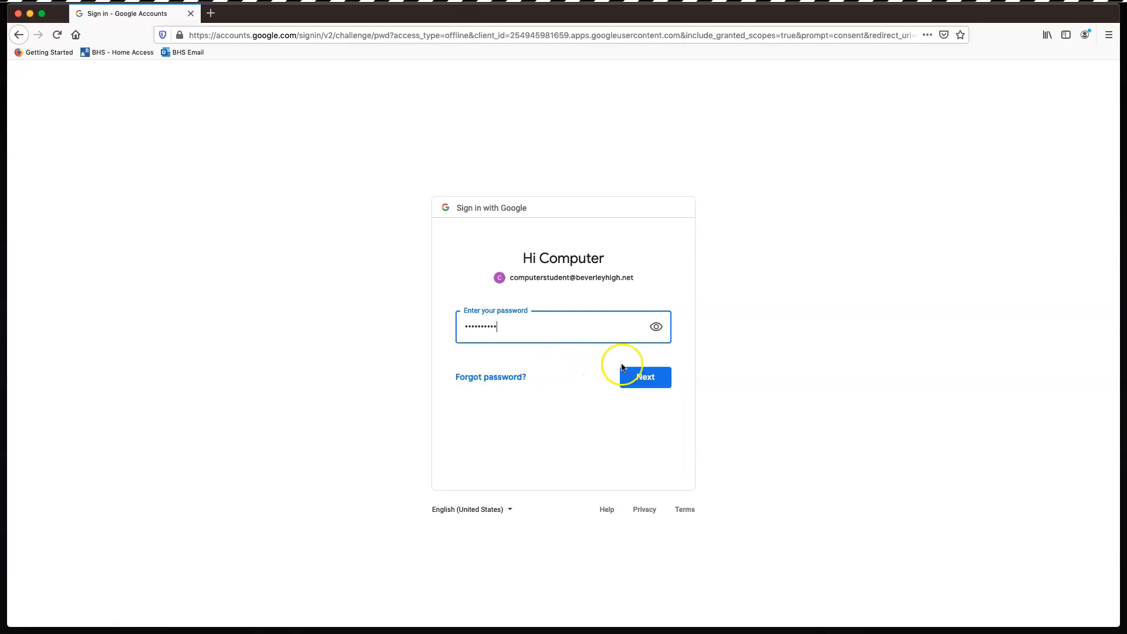
{"action": "left_click", "coordinate": [645, 377]}
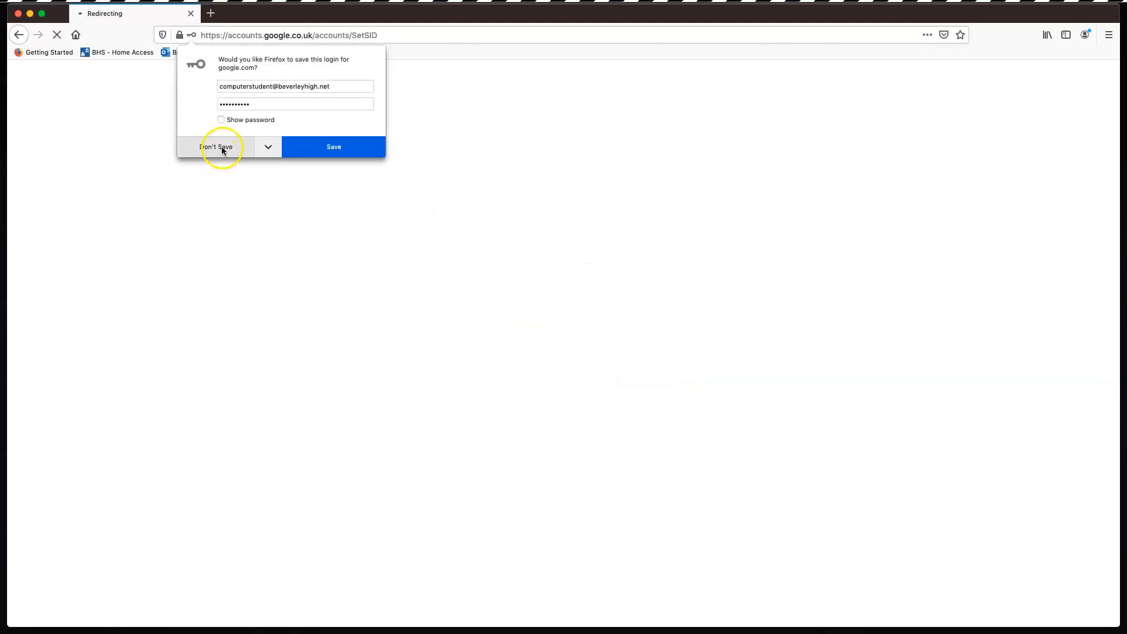
{"action": "left_click", "coordinate": [217, 146]}
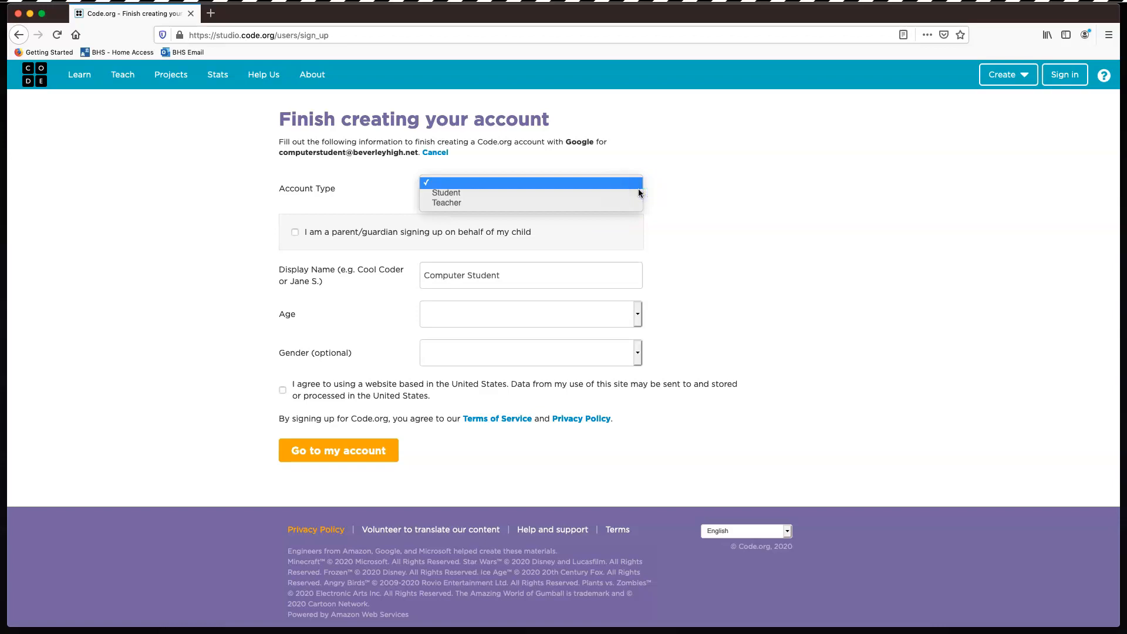
- Submit the sign-up form as a Student, age 21+, Male, with the data agreement ticked
{"action": "left_click", "coordinate": [446, 193]}
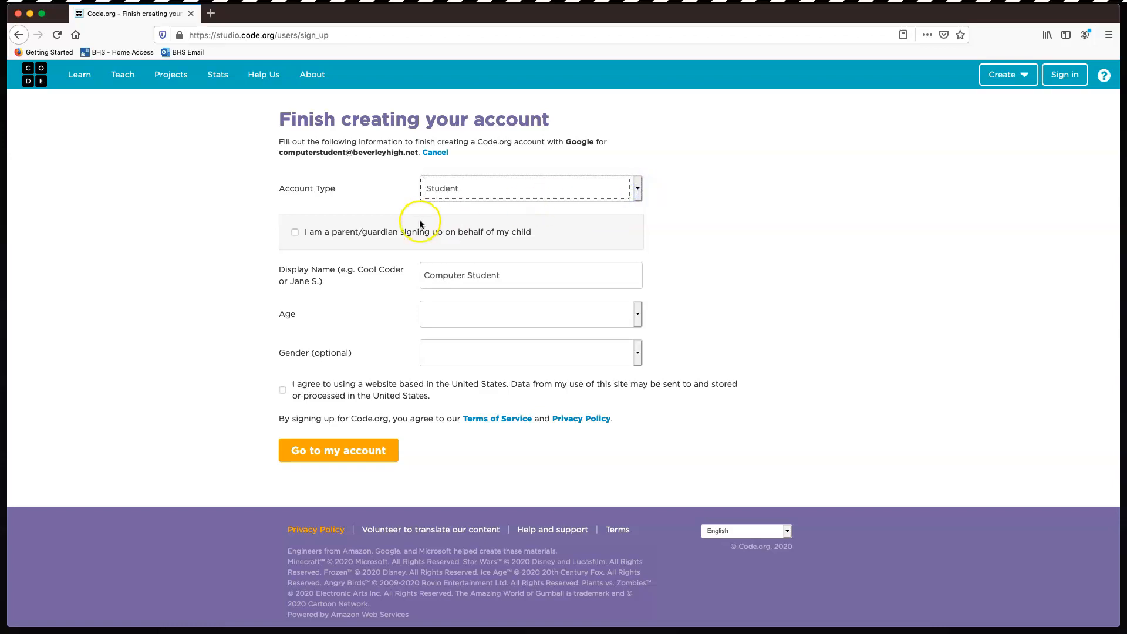
{"action": "mouse_move", "coordinate": [376, 241]}
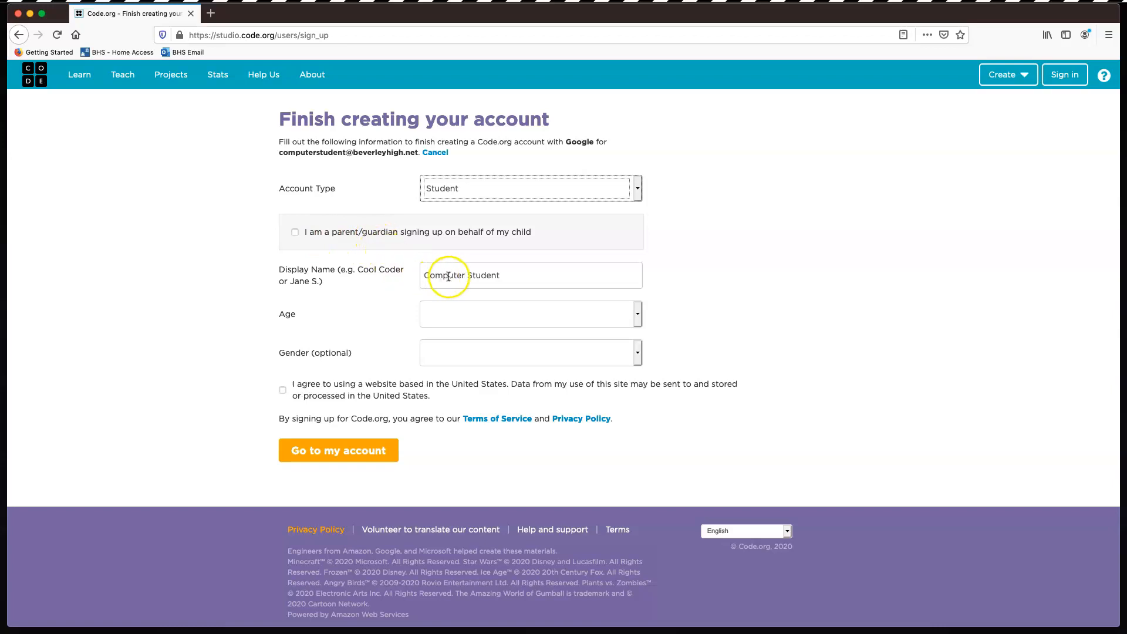
{"action": "mouse_move", "coordinate": [460, 317]}
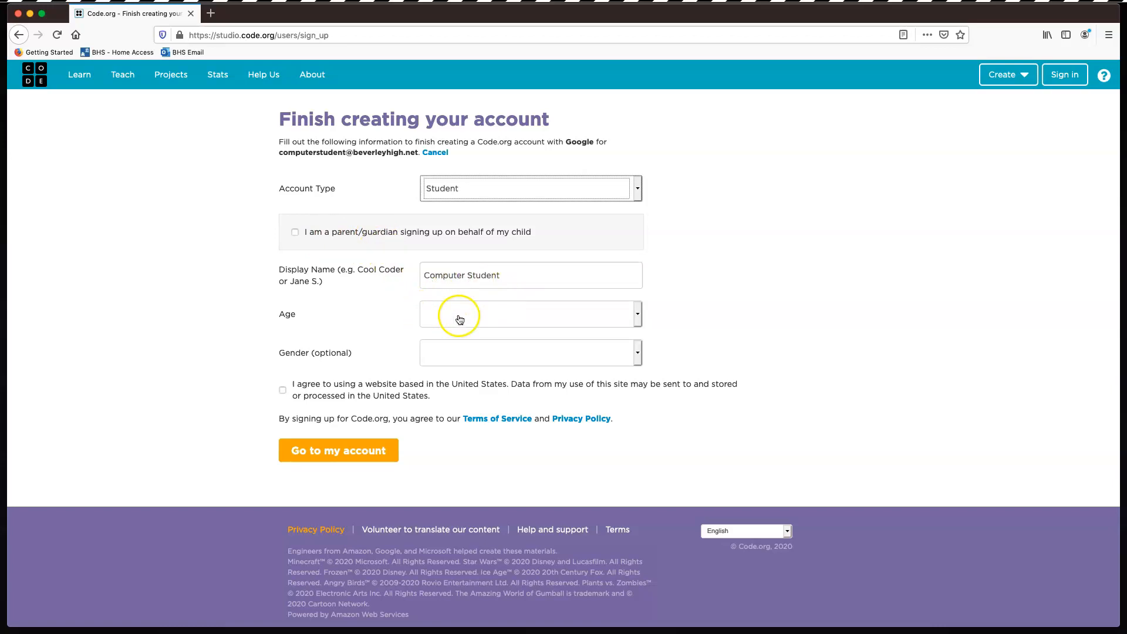
{"action": "left_click", "coordinate": [530, 314]}
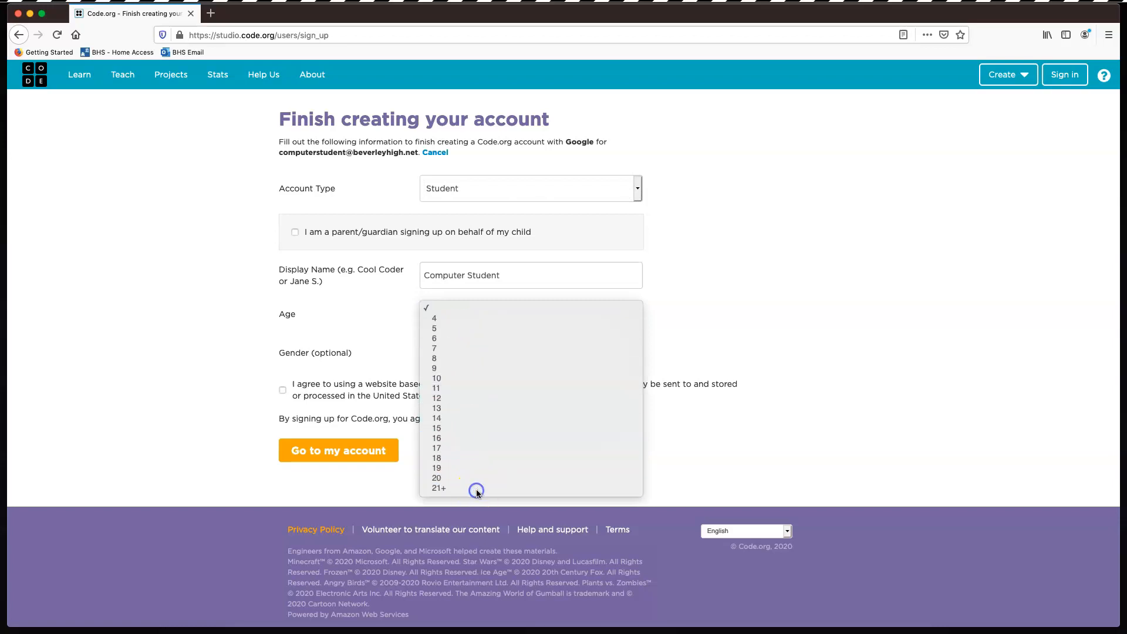
{"action": "left_click", "coordinate": [438, 488]}
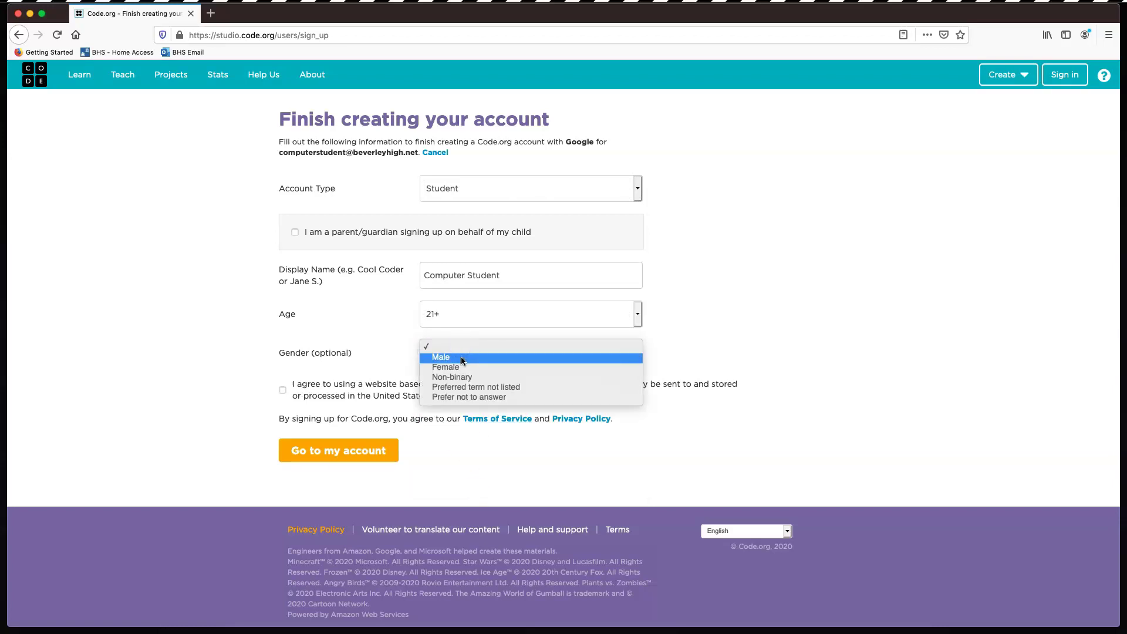
{"action": "left_click", "coordinate": [441, 357]}
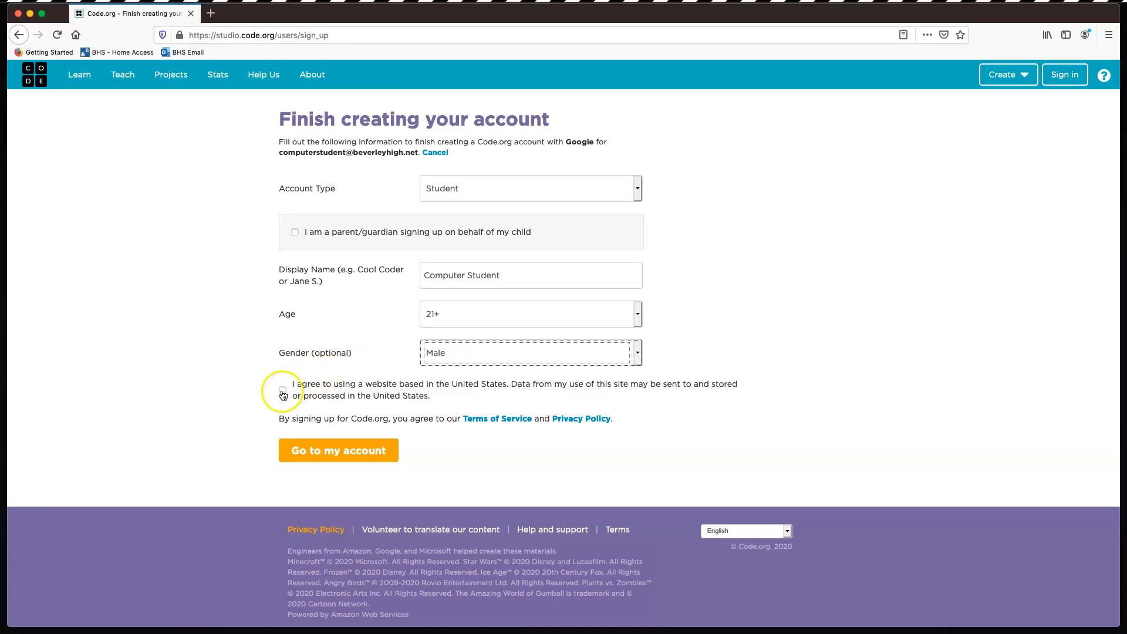
{"action": "left_click", "coordinate": [282, 390]}
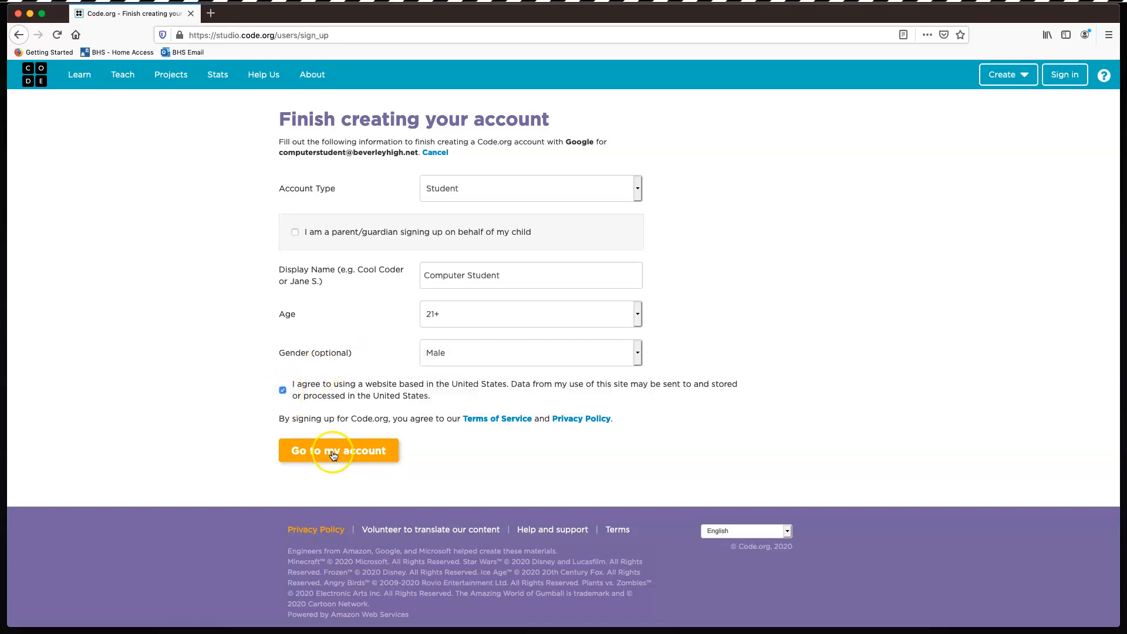
{"action": "left_click", "coordinate": [339, 450]}
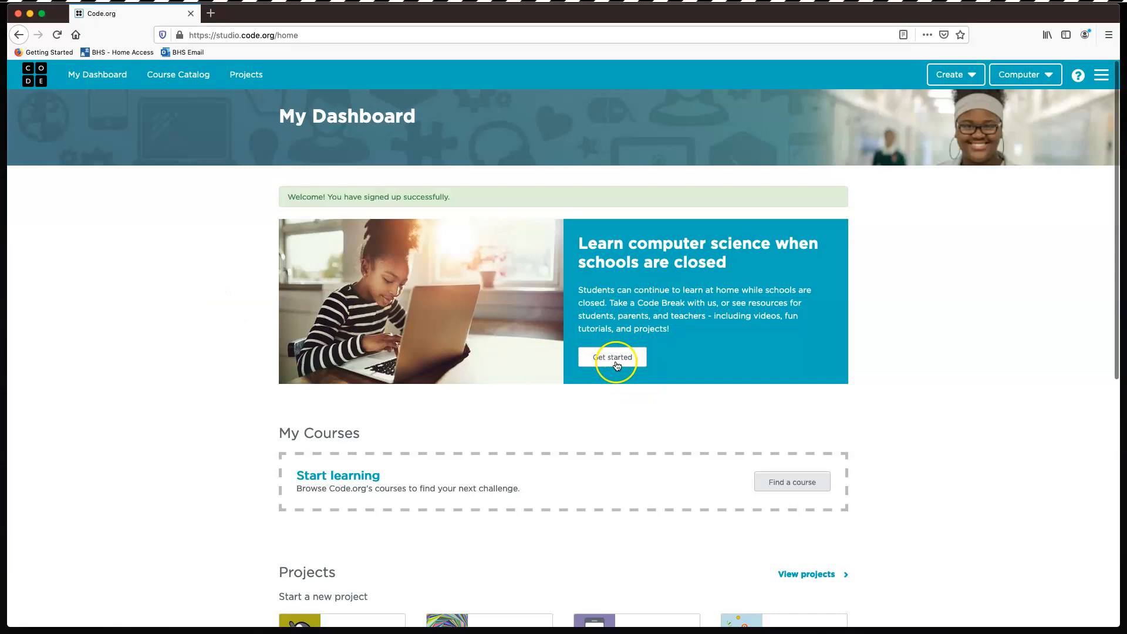
- Open the learning-at-home resources page and the Code Break details in a new tab
{"action": "left_click", "coordinate": [614, 357]}
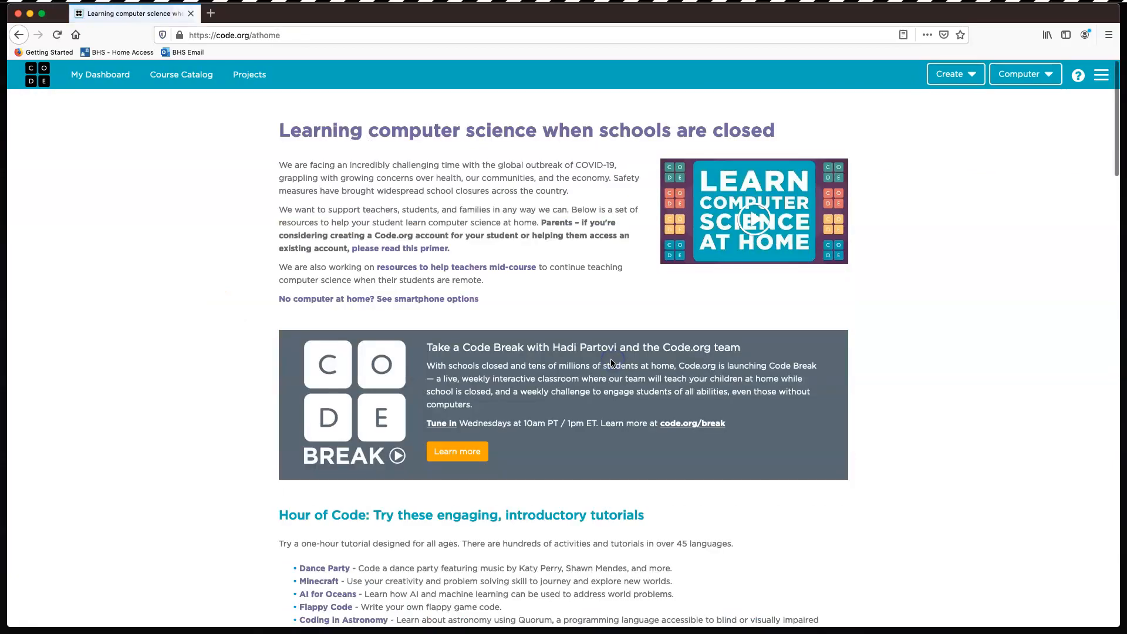
{"action": "mouse_move", "coordinate": [199, 269]}
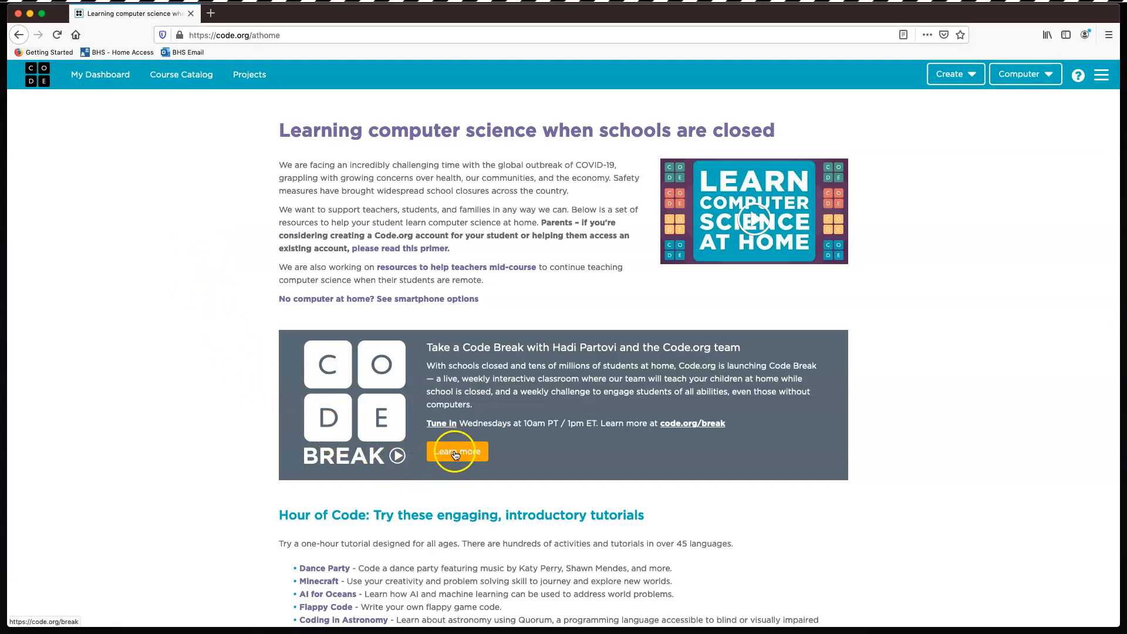
{"action": "left_click", "coordinate": [457, 451]}
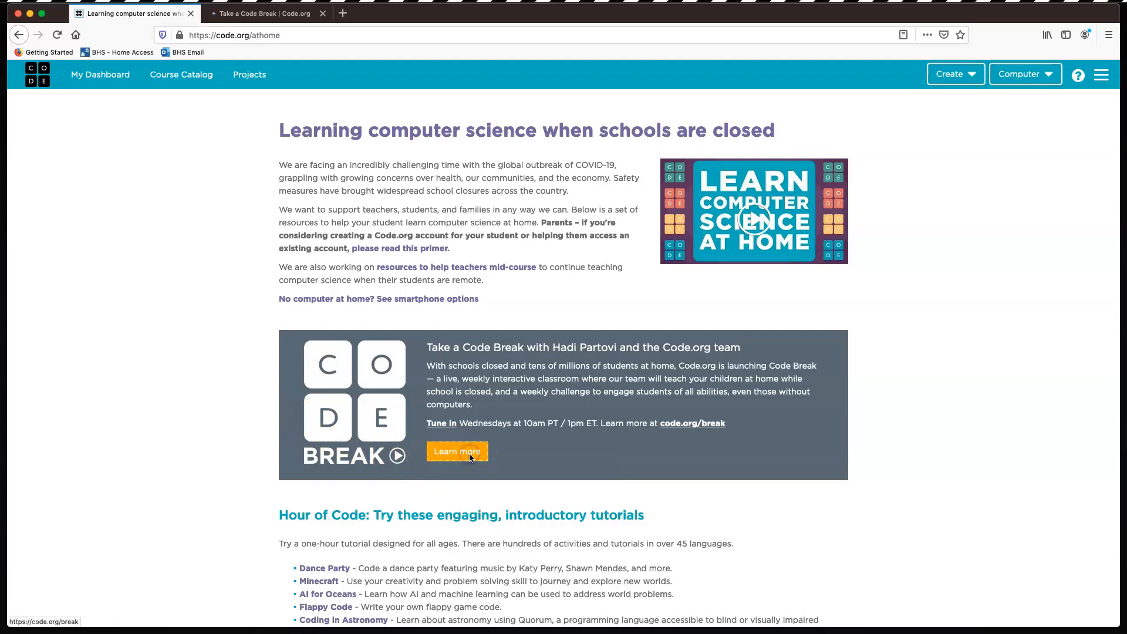
{"action": "left_click", "coordinate": [457, 452]}
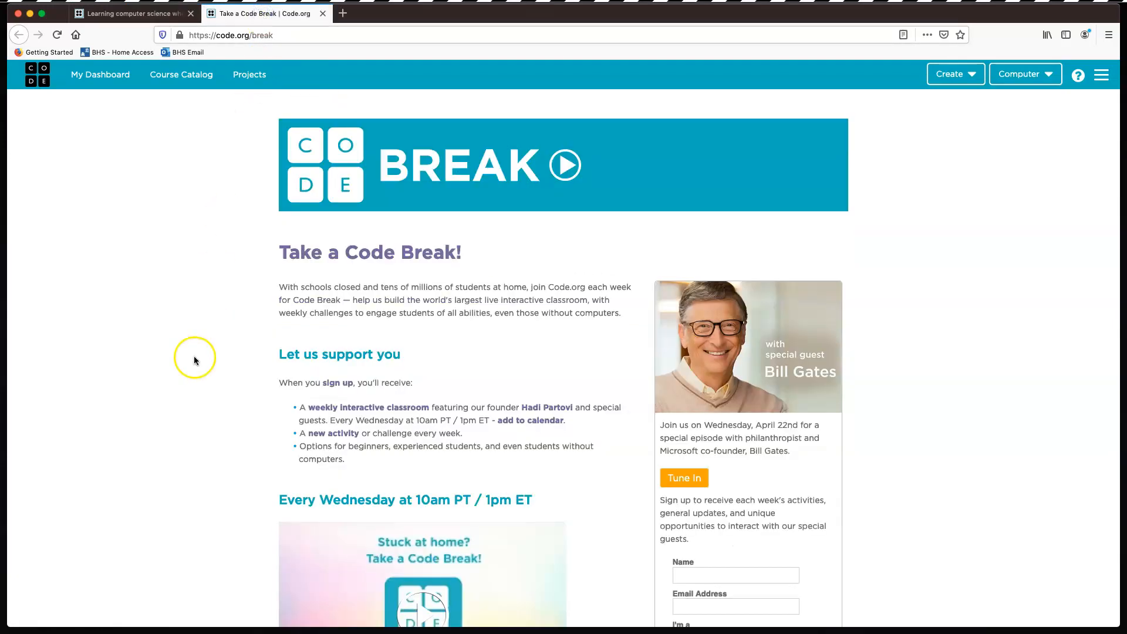
{"action": "mouse_move", "coordinate": [754, 388]}
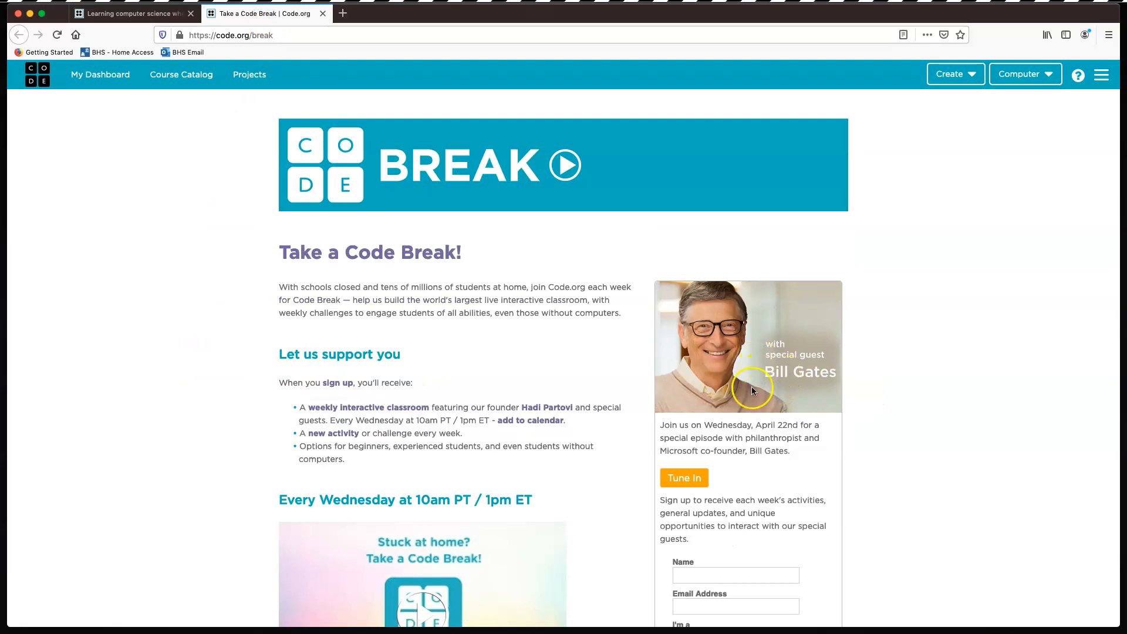
{"action": "scroll", "scroll_direction": "down", "scroll_amount": 3}
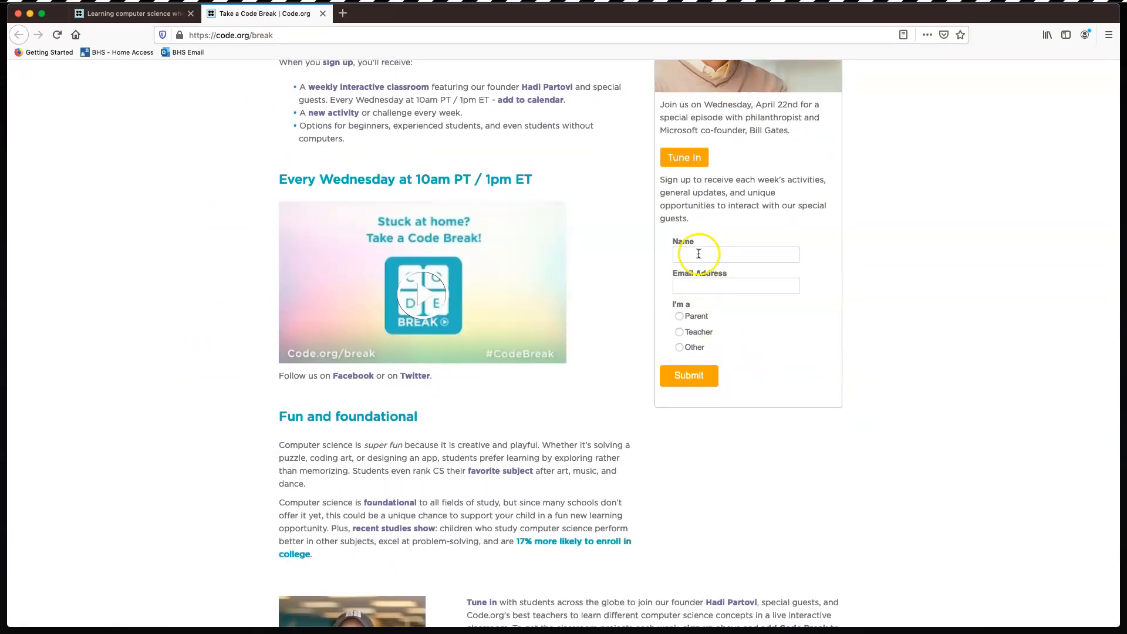
{"action": "mouse_move", "coordinate": [681, 351]}
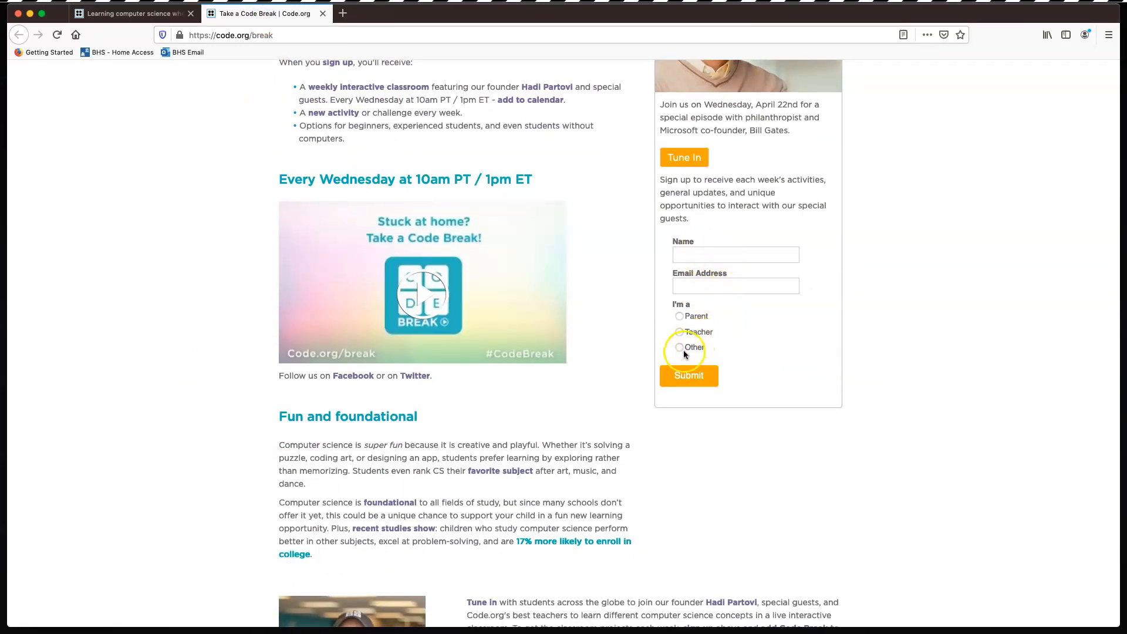
{"action": "mouse_move", "coordinate": [676, 367]}
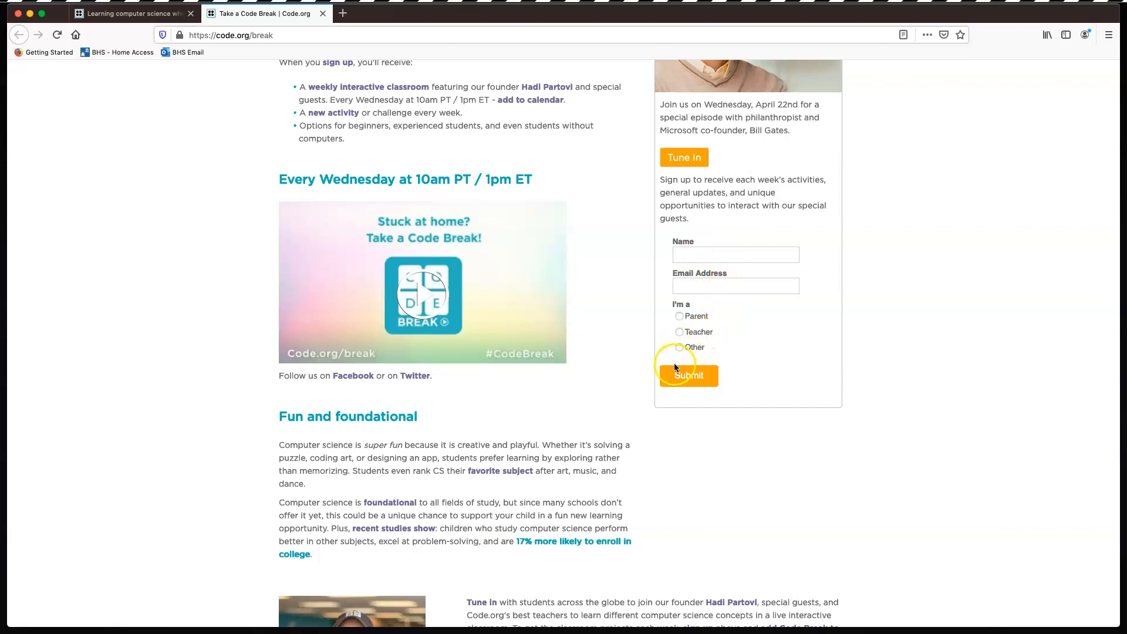
{"action": "scroll", "scroll_direction": "up", "scroll_amount": 3}
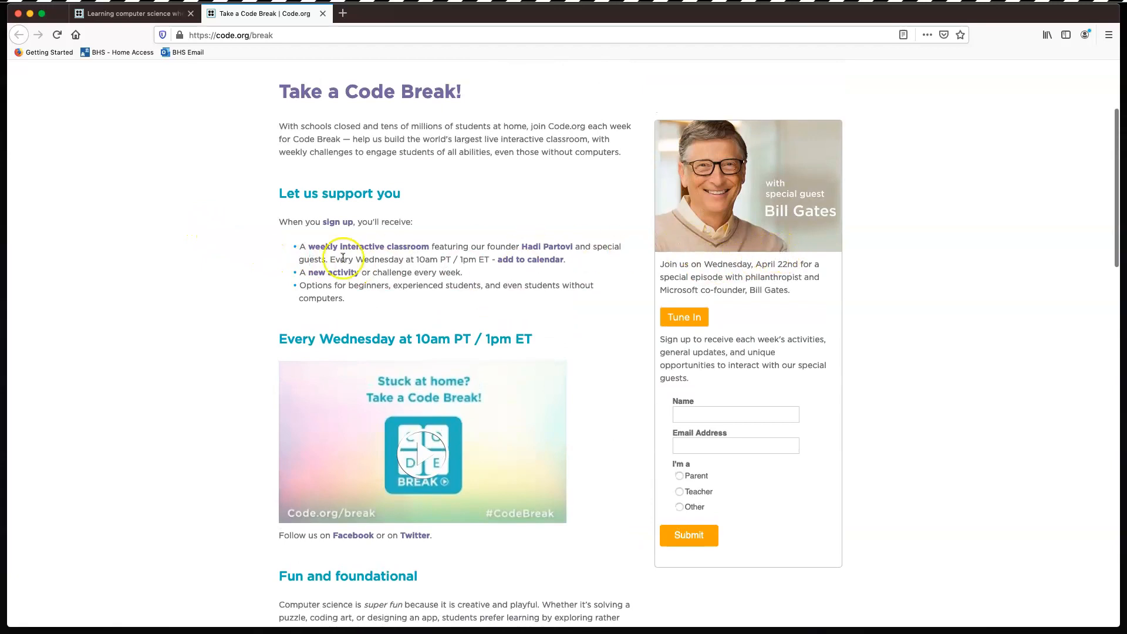
{"action": "mouse_move", "coordinate": [436, 269]}
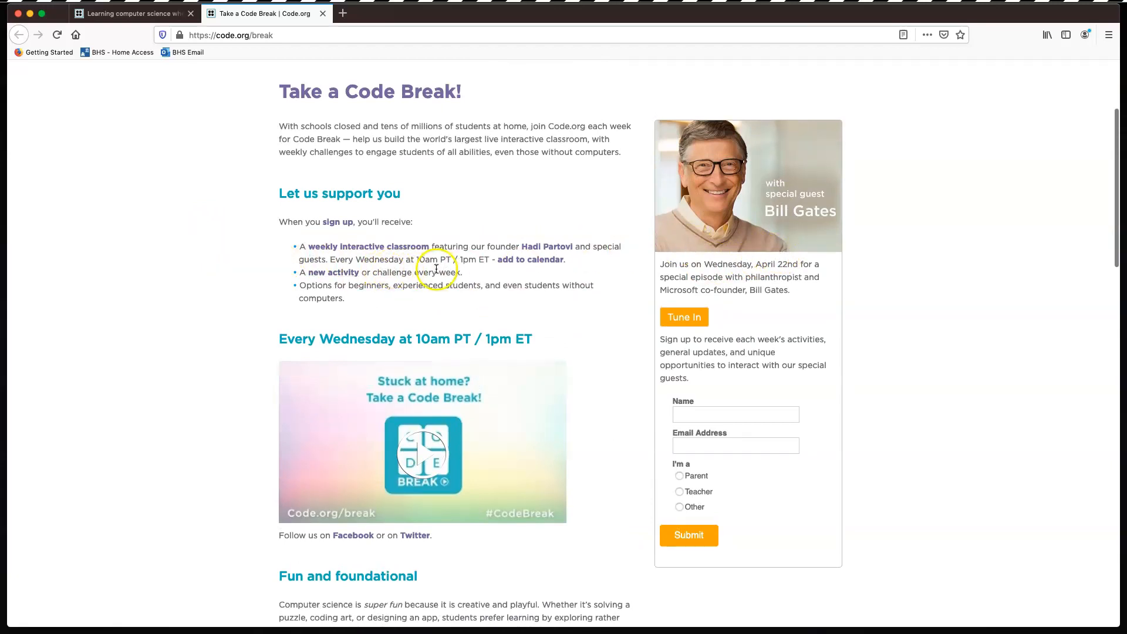
{"action": "mouse_move", "coordinate": [470, 261]}
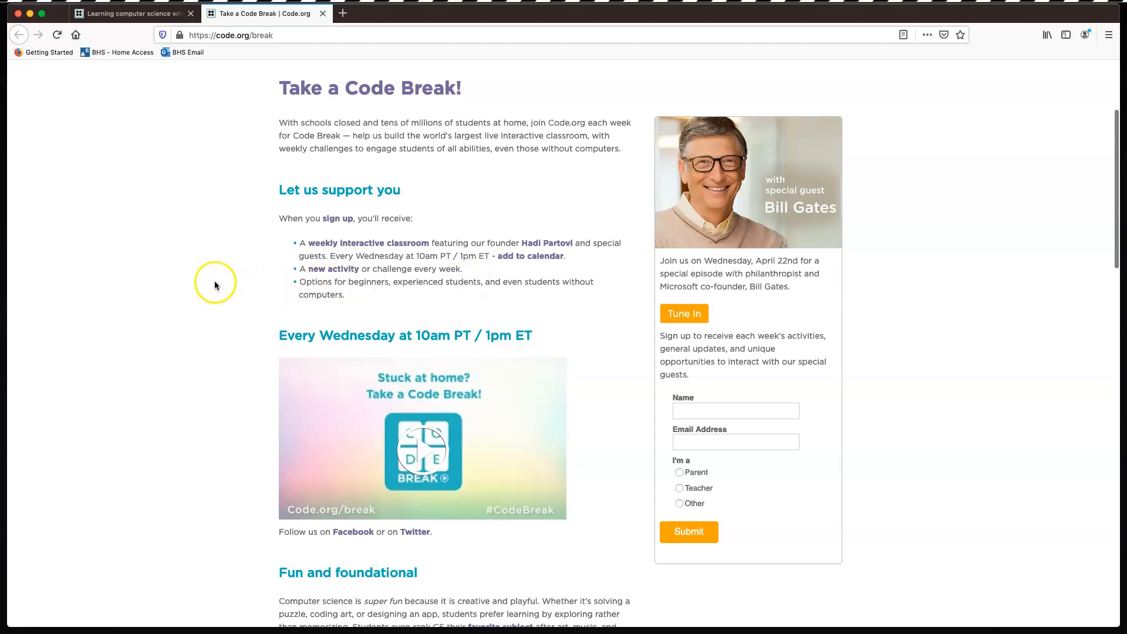
{"action": "scroll", "scroll_direction": "down", "scroll_amount": 3}
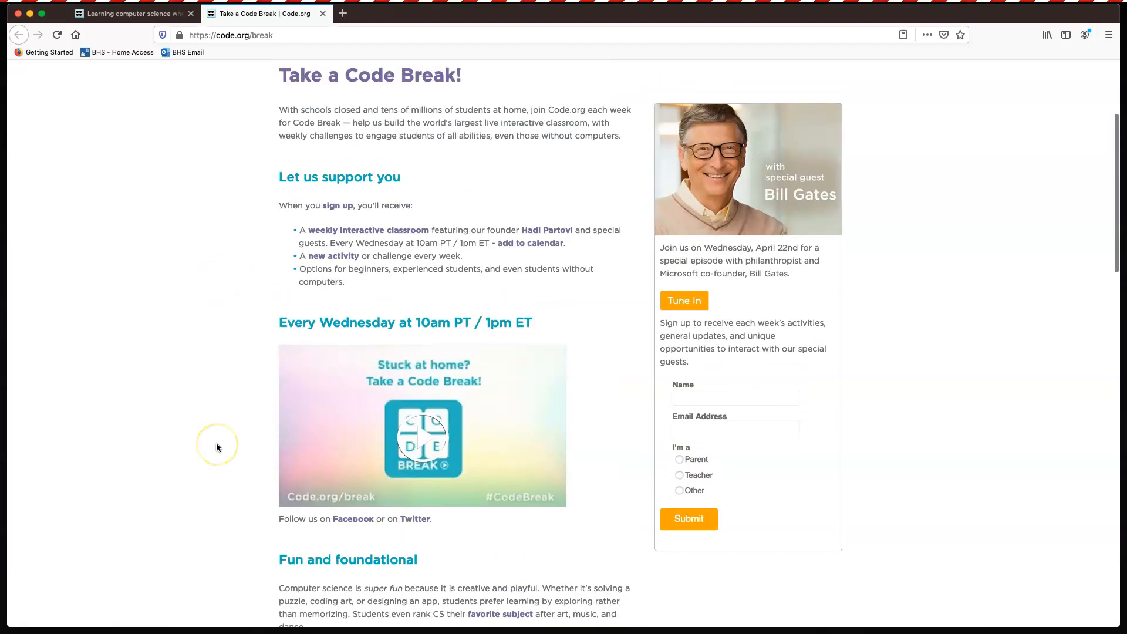
{"action": "scroll", "scroll_direction": "down", "scroll_amount": 3}
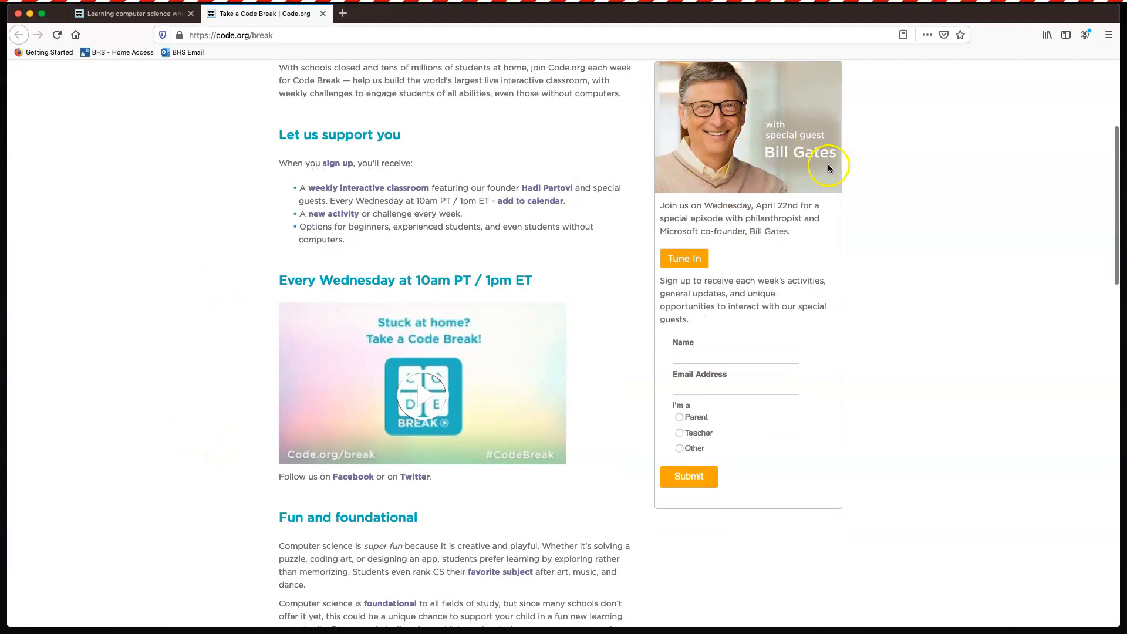
{"action": "mouse_move", "coordinate": [749, 168]}
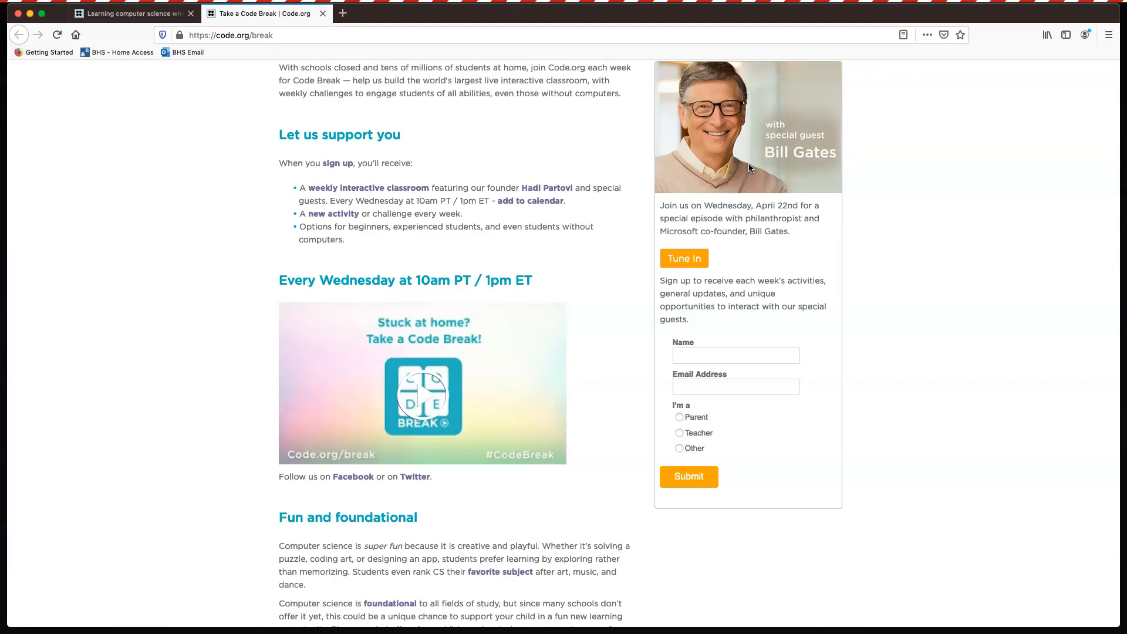
{"action": "mouse_move", "coordinate": [611, 299]}
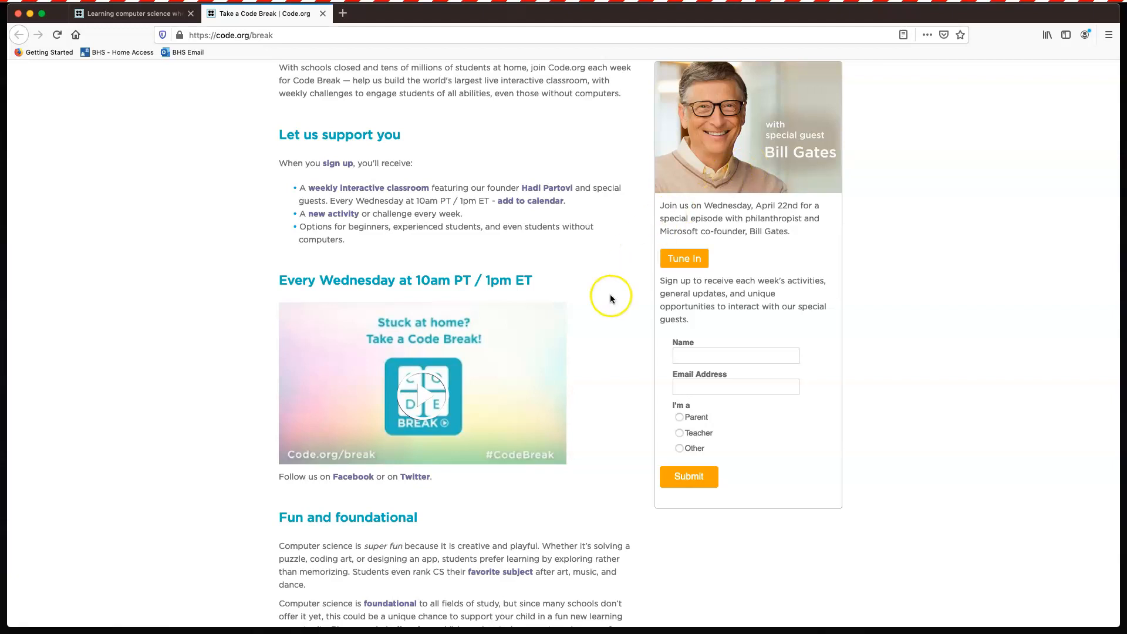
{"action": "mouse_move", "coordinate": [609, 371]}
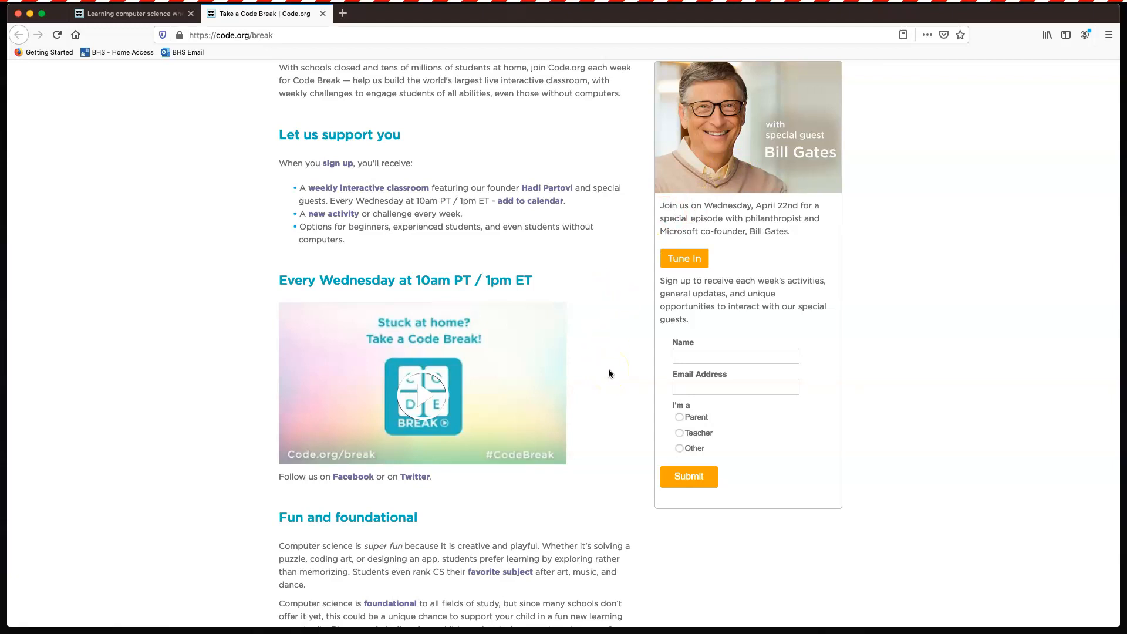
- Scroll the Code Break page through past Episodes 1–4 down to the footer
{"action": "scroll", "scroll_direction": "down", "scroll_amount": 3}
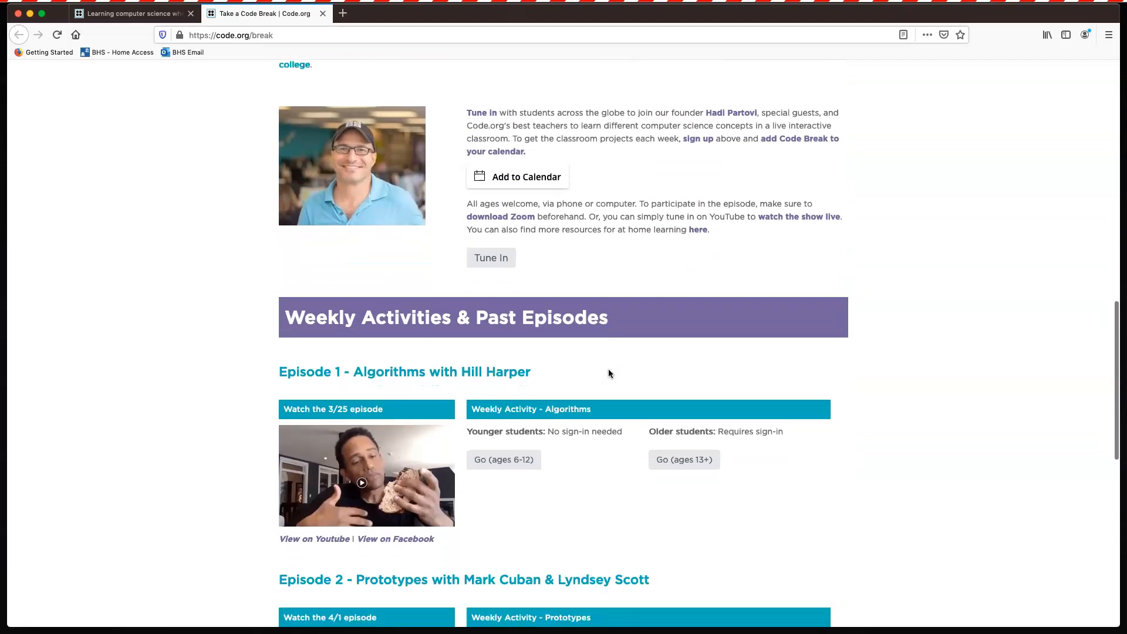
{"action": "scroll", "scroll_direction": "down", "scroll_amount": 3}
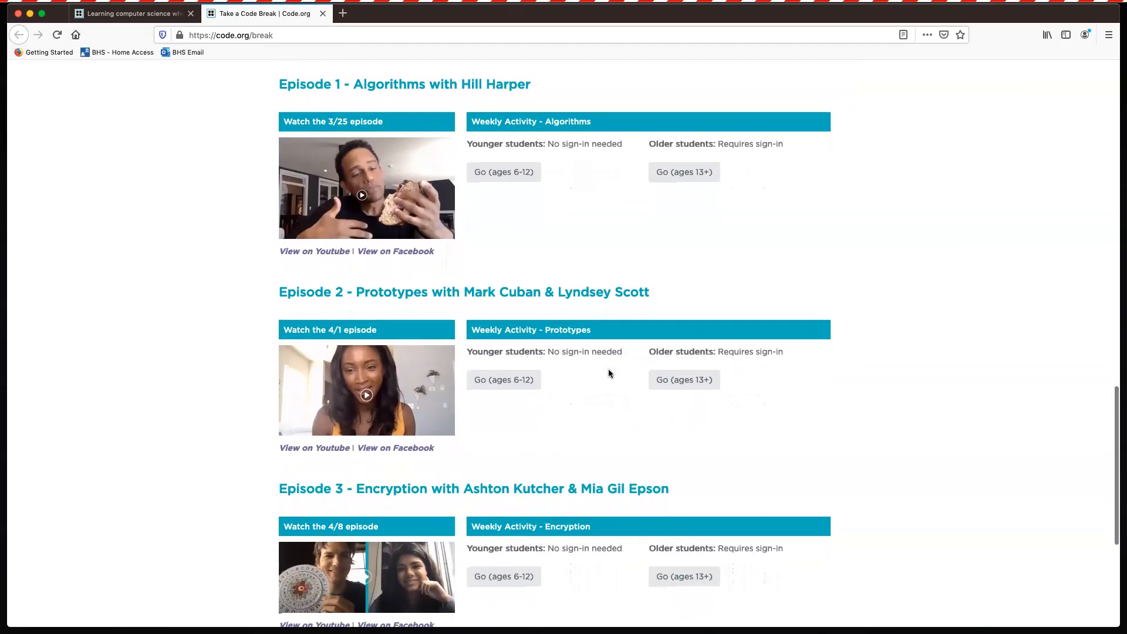
{"action": "mouse_move", "coordinate": [230, 194]}
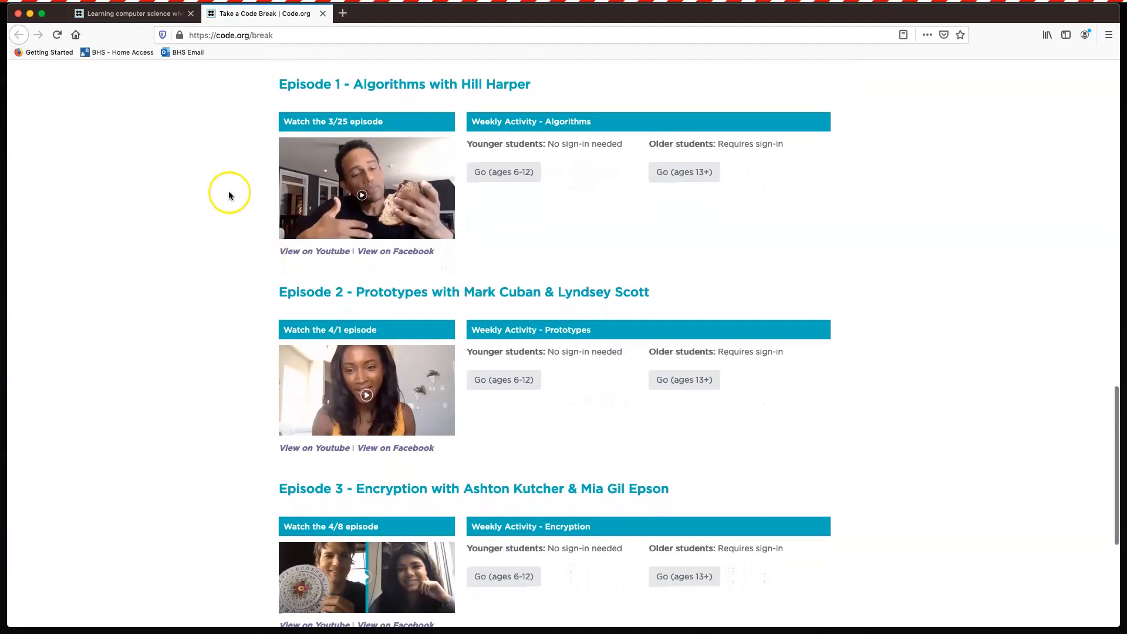
{"action": "scroll", "scroll_direction": "down", "scroll_amount": 3}
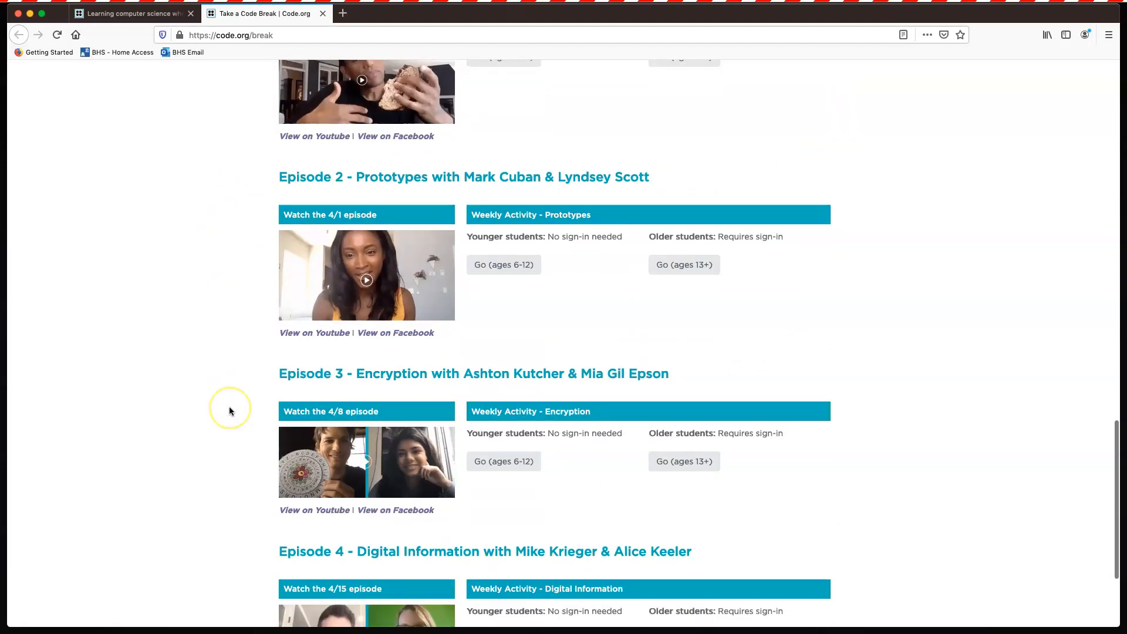
{"action": "scroll", "scroll_direction": "down", "scroll_amount": 3}
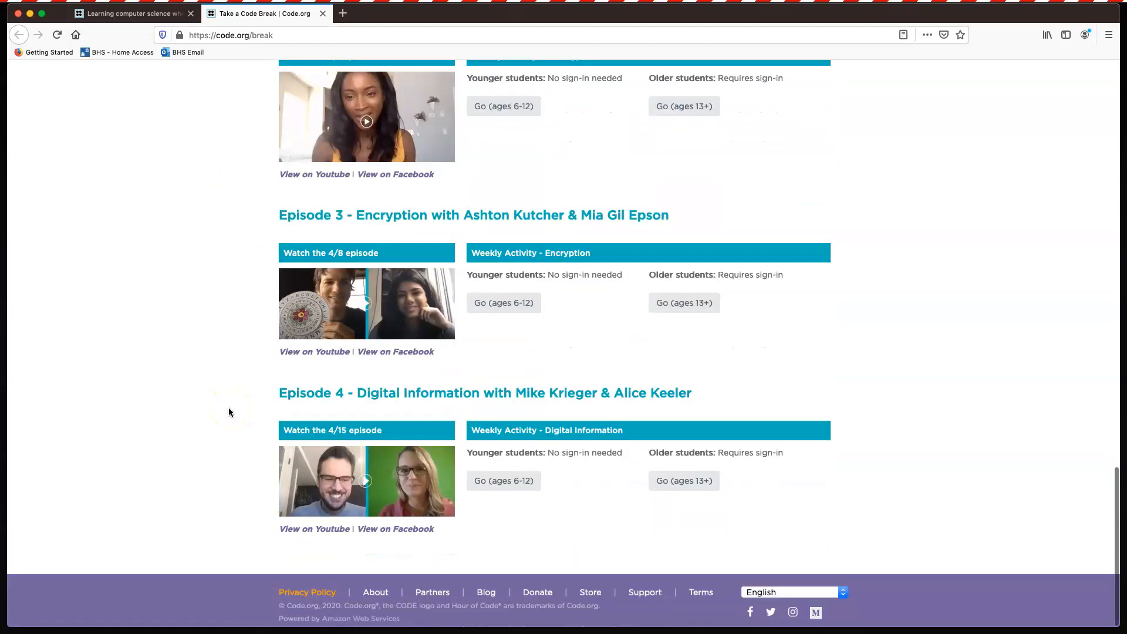
{"action": "mouse_move", "coordinate": [467, 227]}
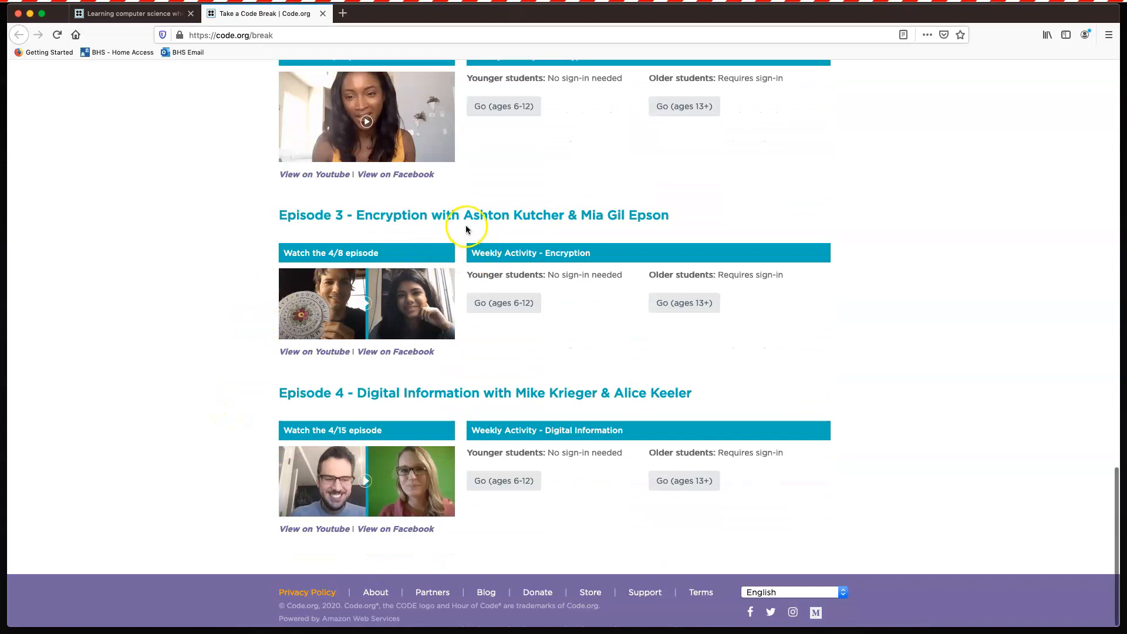
{"action": "mouse_move", "coordinate": [129, 309]}
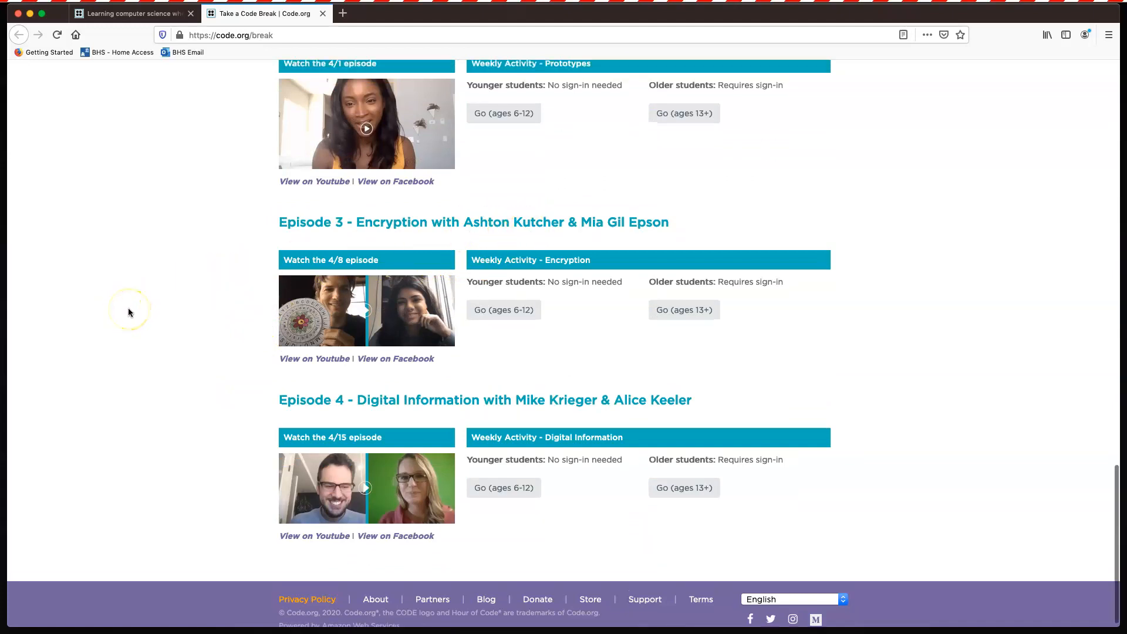
{"action": "scroll", "scroll_direction": "up", "scroll_amount": 3}
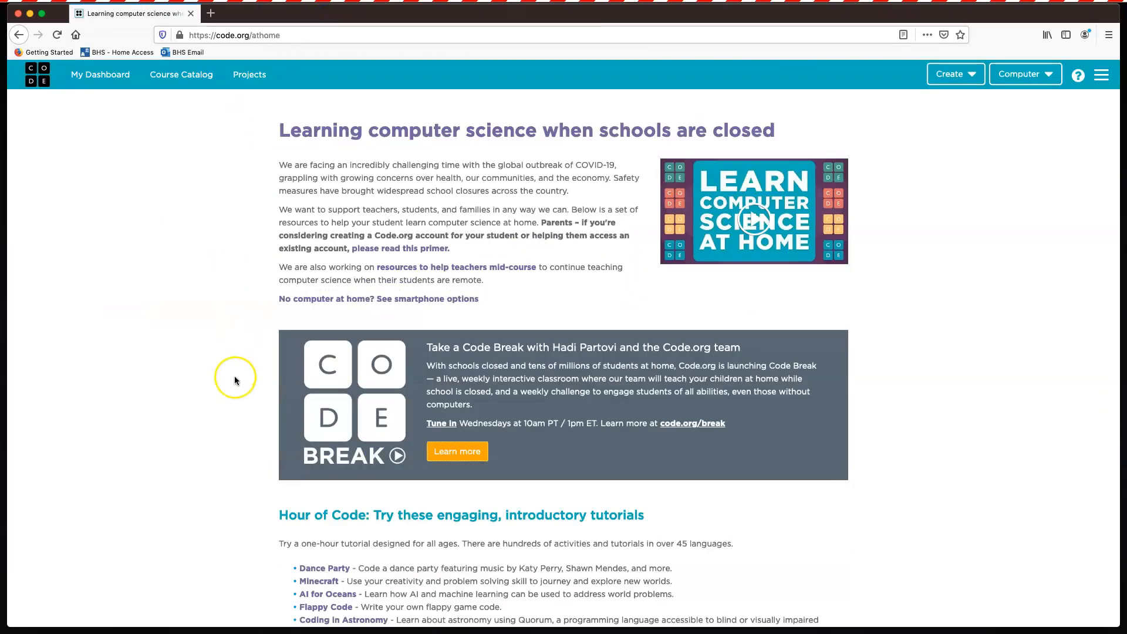
- Open 'more tutorials' in a new tab, browse the Hour of Code activities, then close it
{"action": "scroll", "scroll_direction": "down", "scroll_amount": 3}
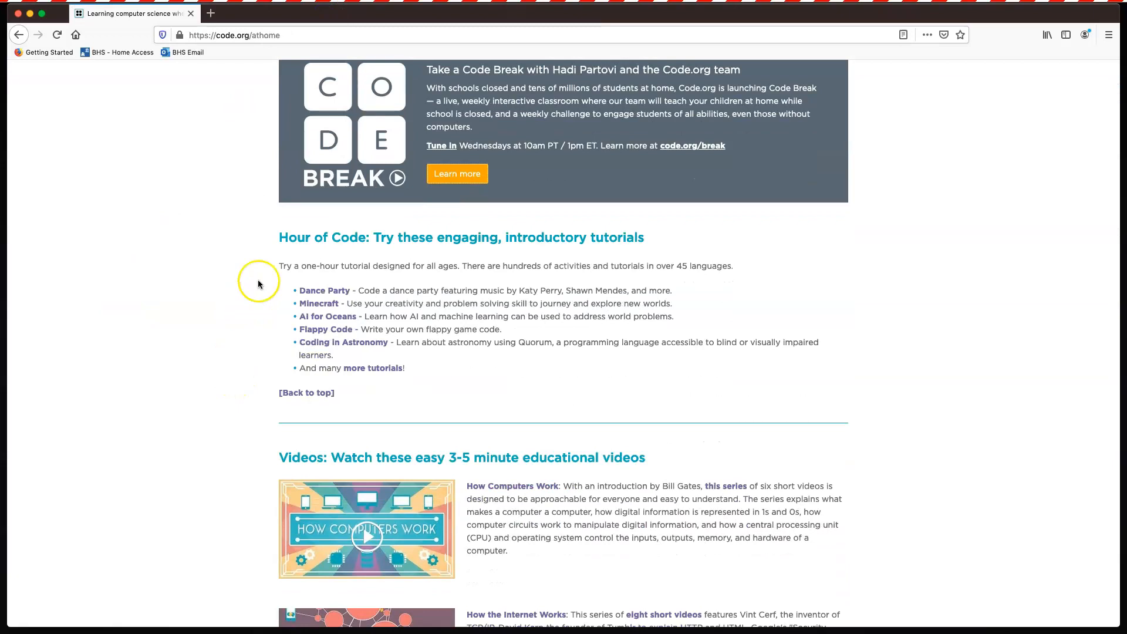
{"action": "mouse_move", "coordinate": [280, 311]}
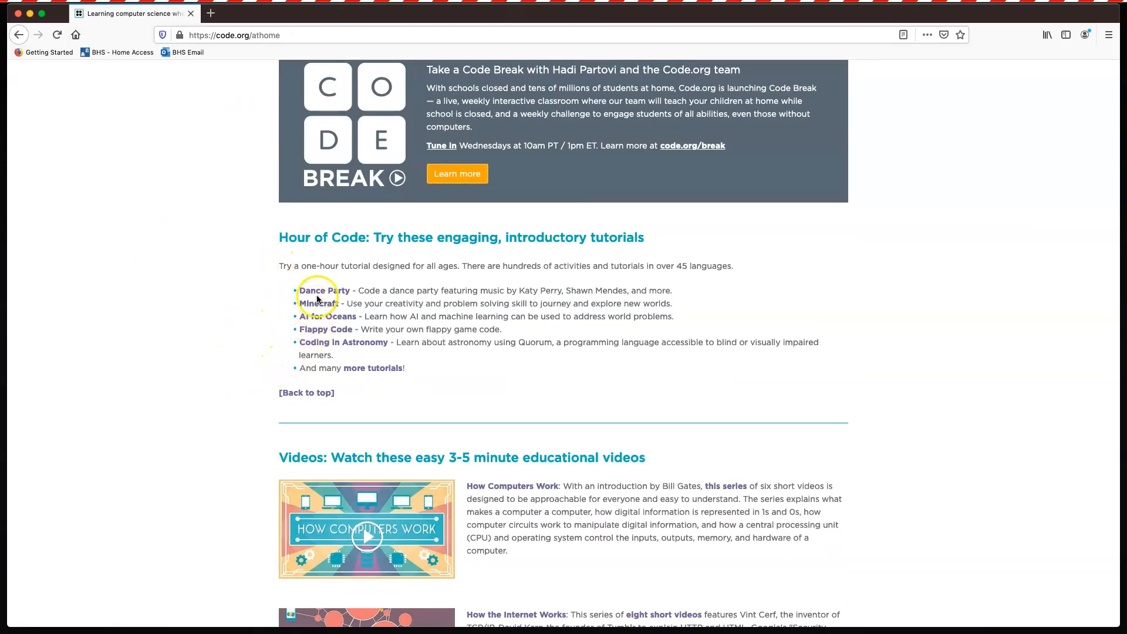
{"action": "right_click", "coordinate": [372, 368]}
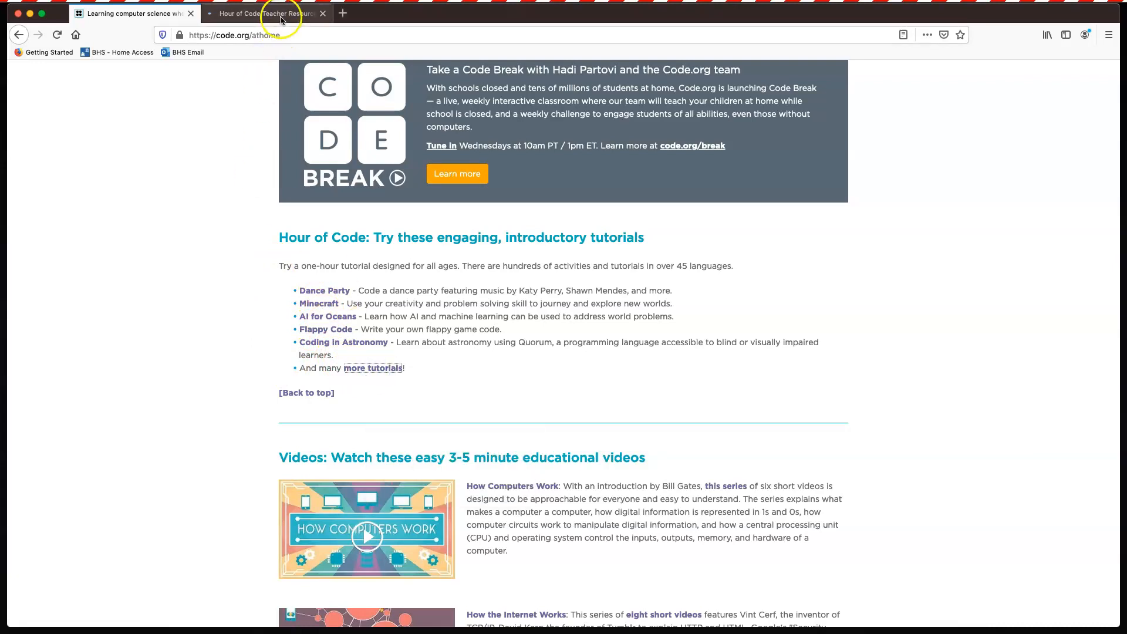
{"action": "left_click", "coordinate": [280, 13]}
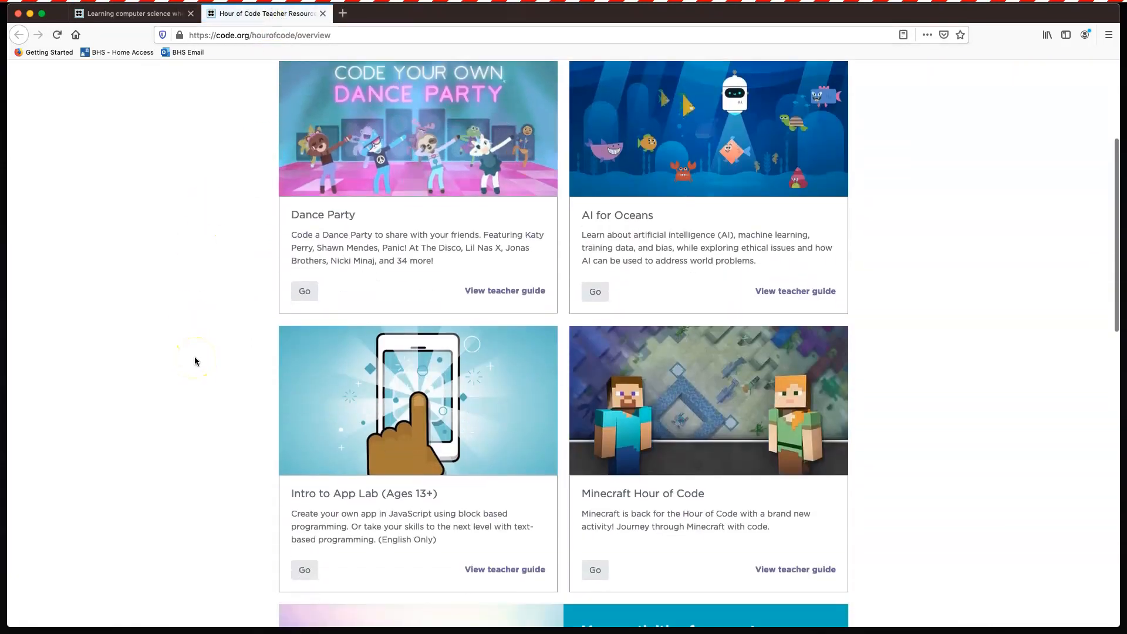
{"action": "scroll", "scroll_direction": "down", "scroll_amount": 3}
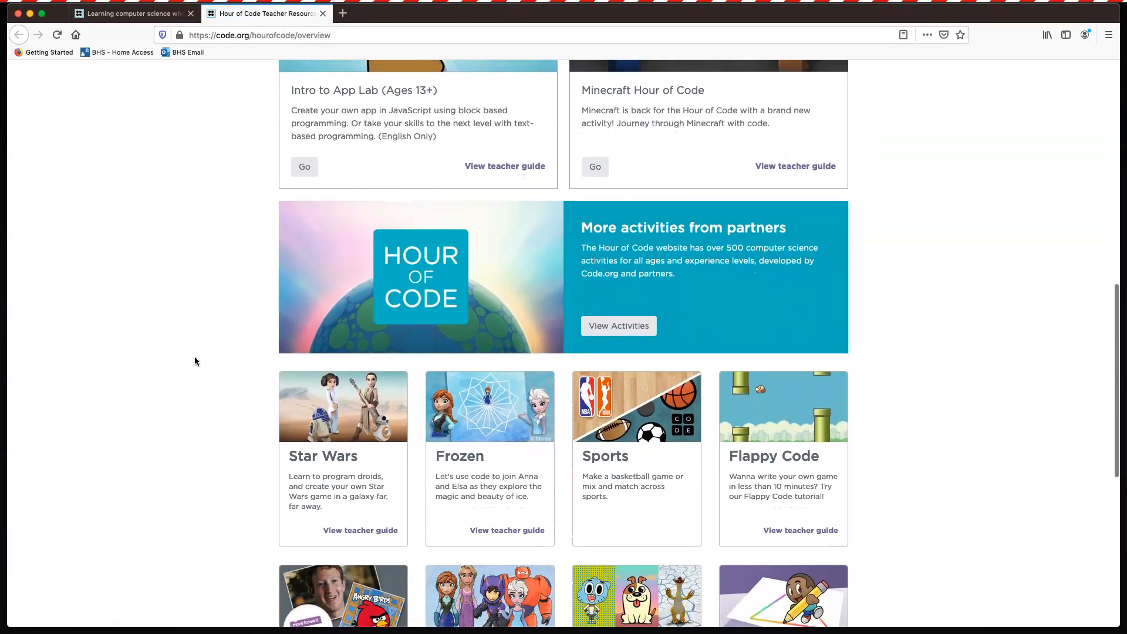
{"action": "scroll", "scroll_direction": "down", "scroll_amount": 3}
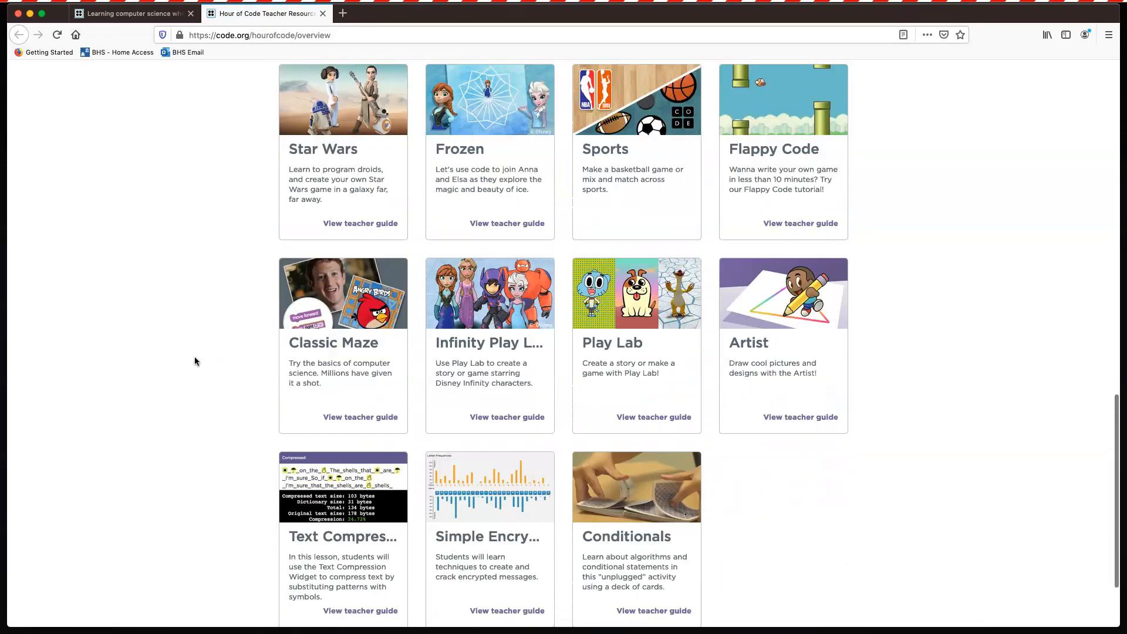
{"action": "scroll", "scroll_direction": "down", "scroll_amount": 3}
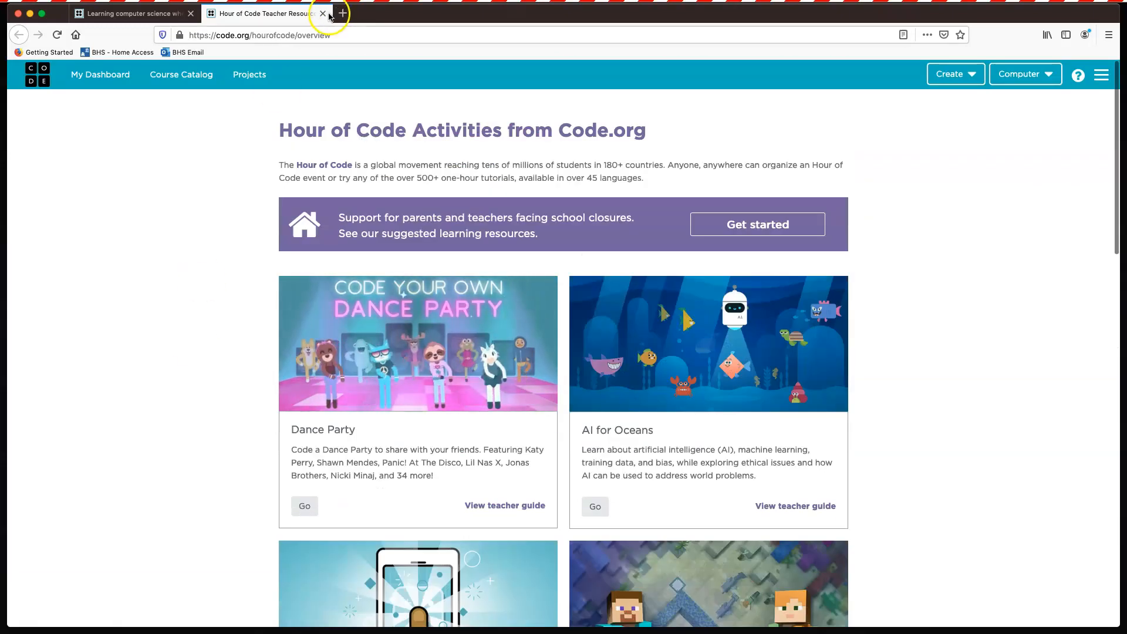
{"action": "left_click", "coordinate": [321, 13]}
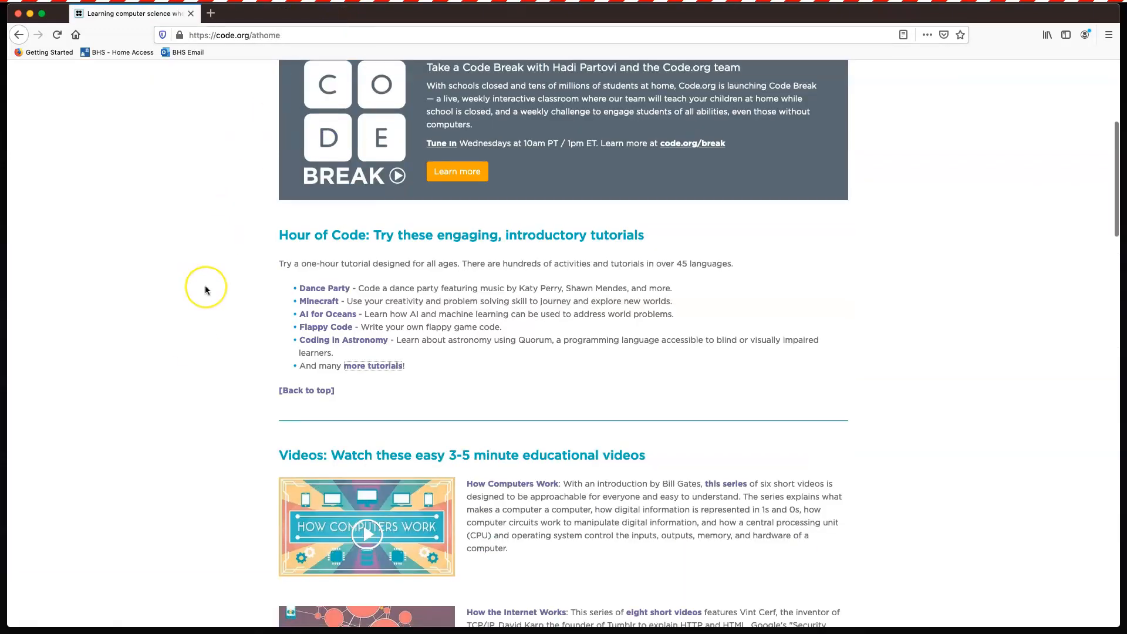
- Open 'Tools and videos' in a new tab, scroll its video sections, then close it
{"action": "scroll", "scroll_direction": "down", "scroll_amount": 3}
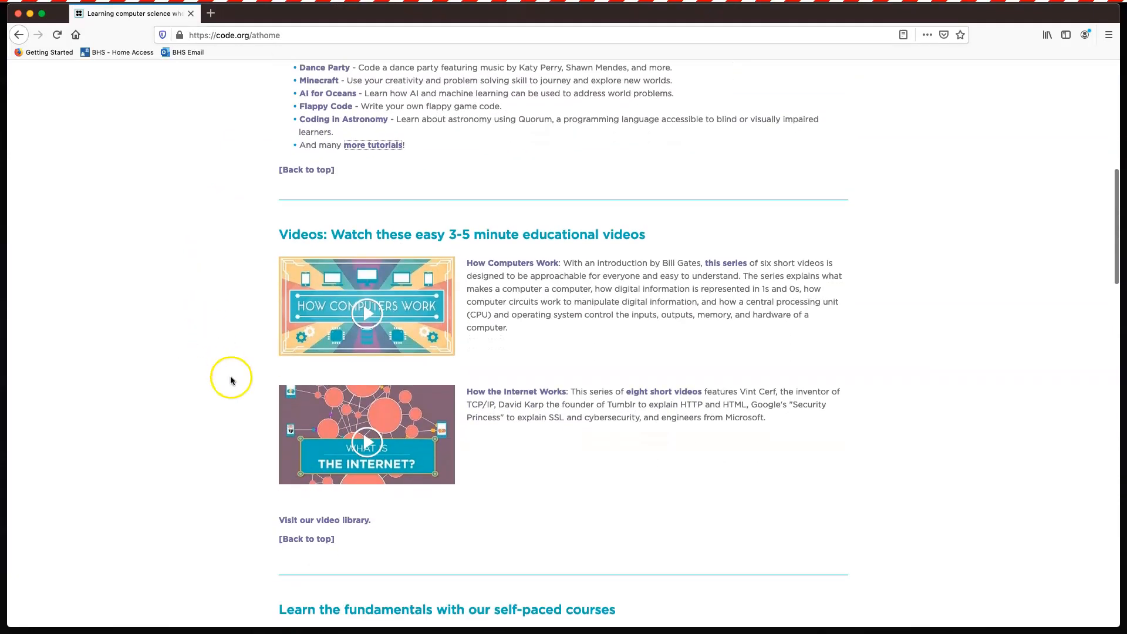
{"action": "right_click", "coordinate": [322, 520]}
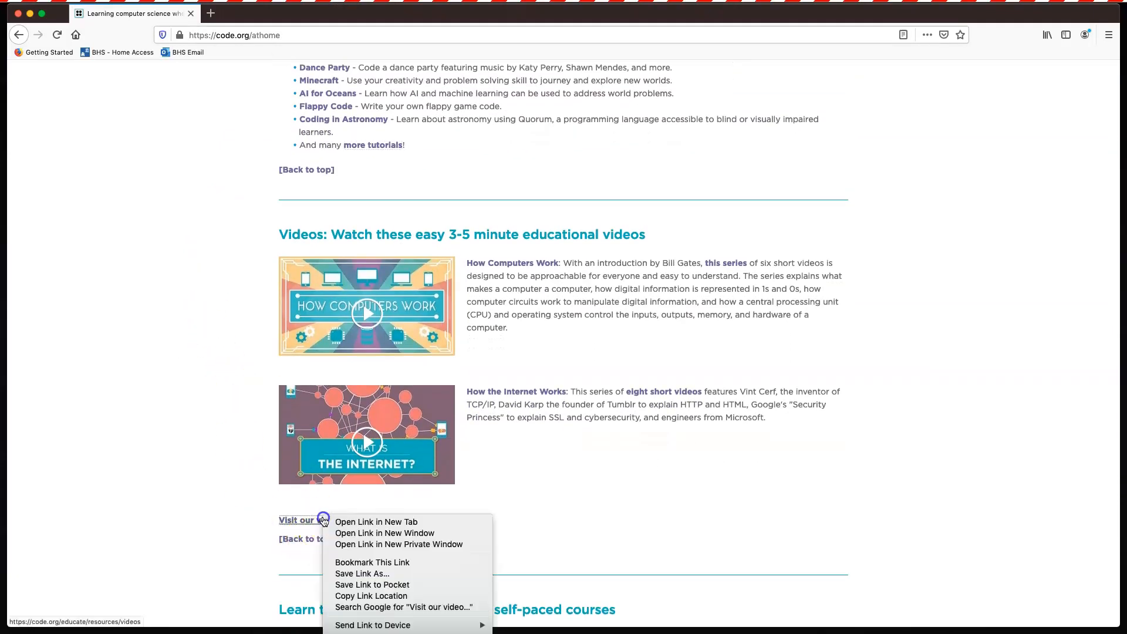
{"action": "left_click", "coordinate": [376, 522]}
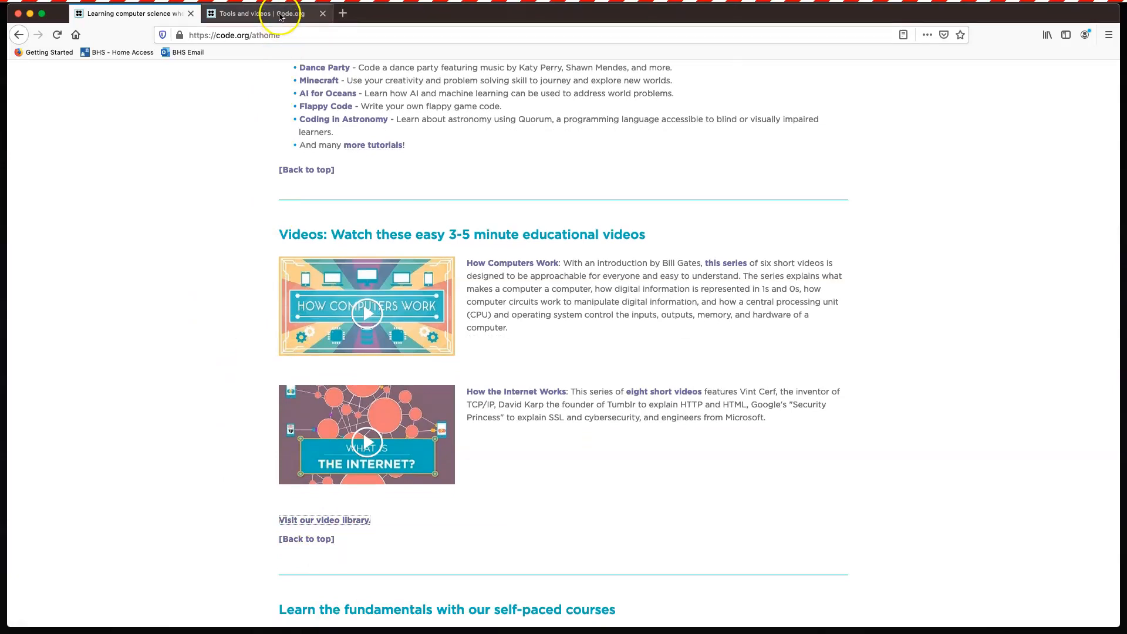
{"action": "left_click", "coordinate": [324, 520]}
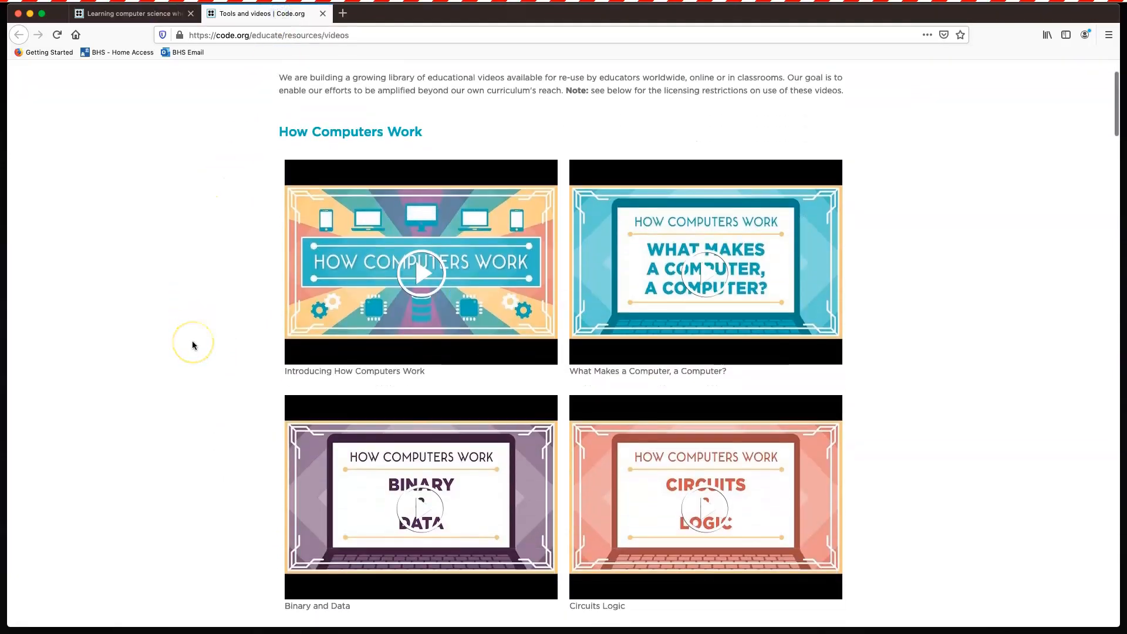
{"action": "scroll", "scroll_direction": "down", "scroll_amount": 3}
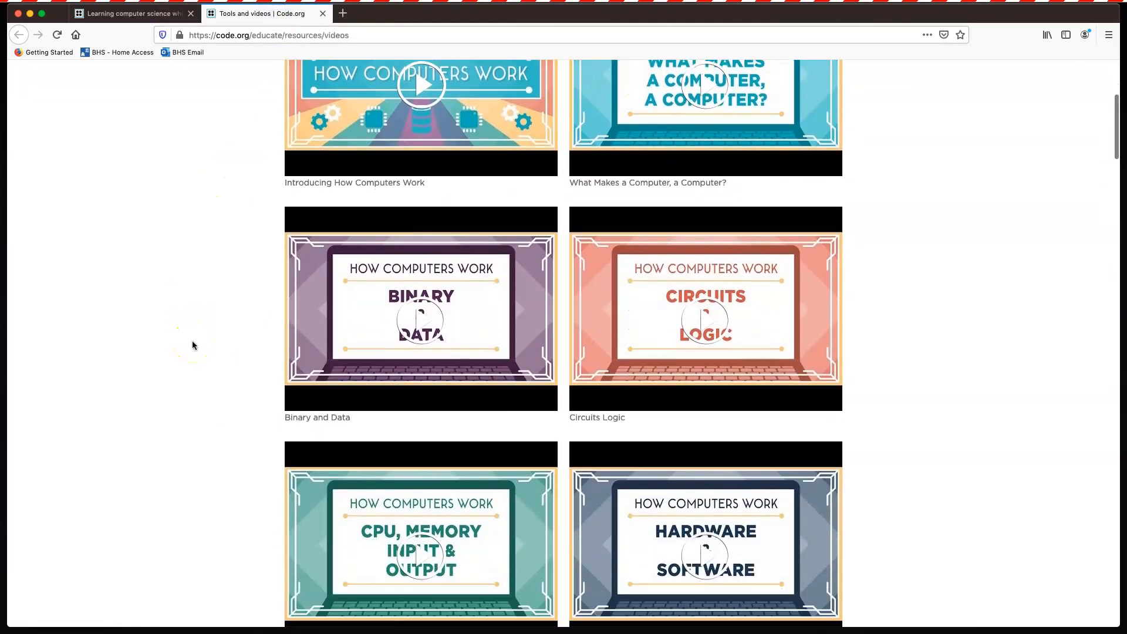
{"action": "scroll", "scroll_direction": "down", "scroll_amount": 3}
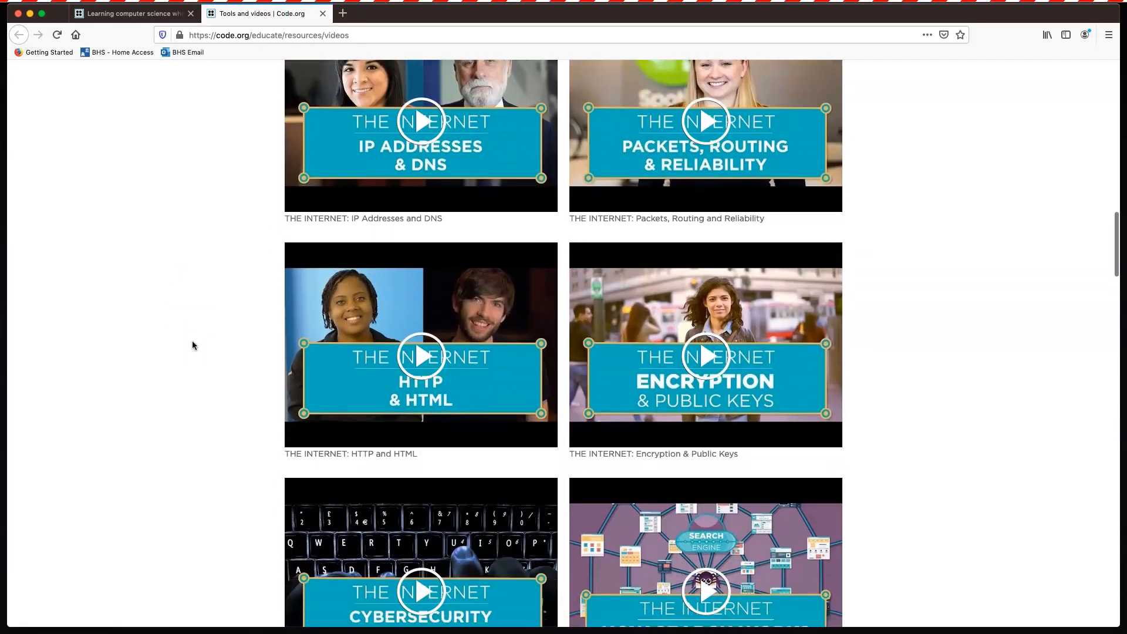
{"action": "scroll", "scroll_direction": "down", "scroll_amount": 3}
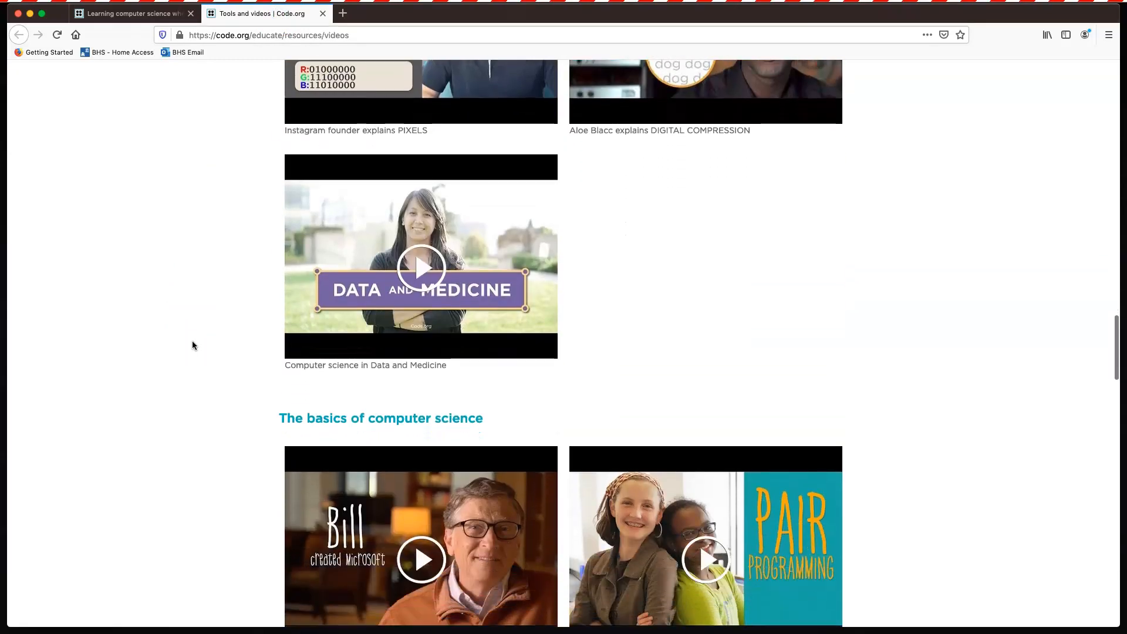
{"action": "scroll", "scroll_direction": "down", "scroll_amount": 3}
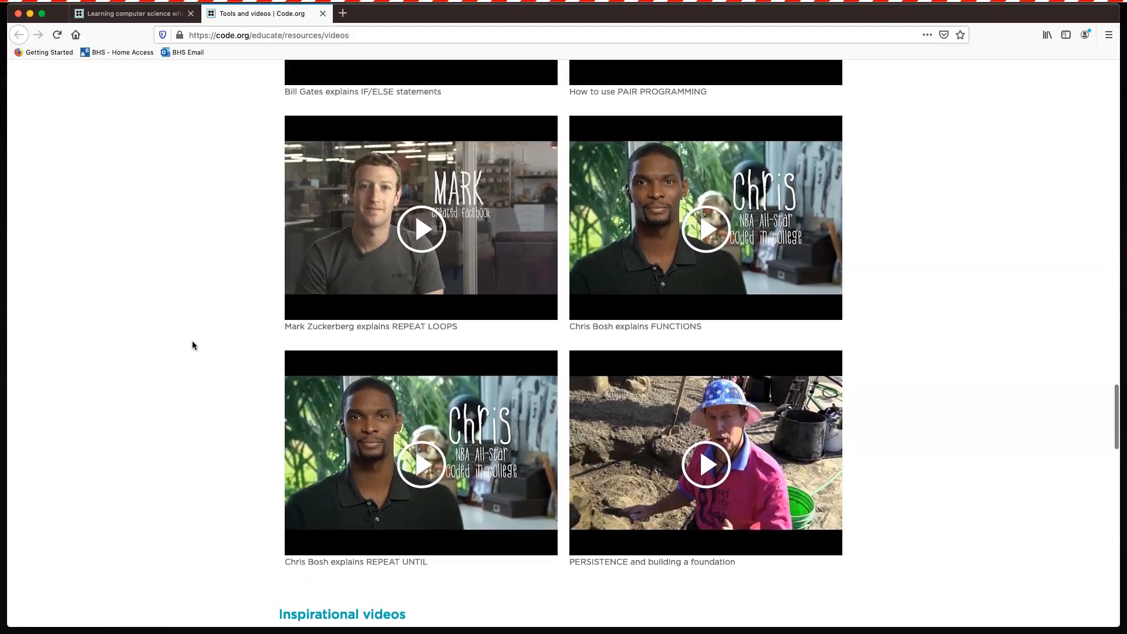
{"action": "mouse_move", "coordinate": [793, 234]}
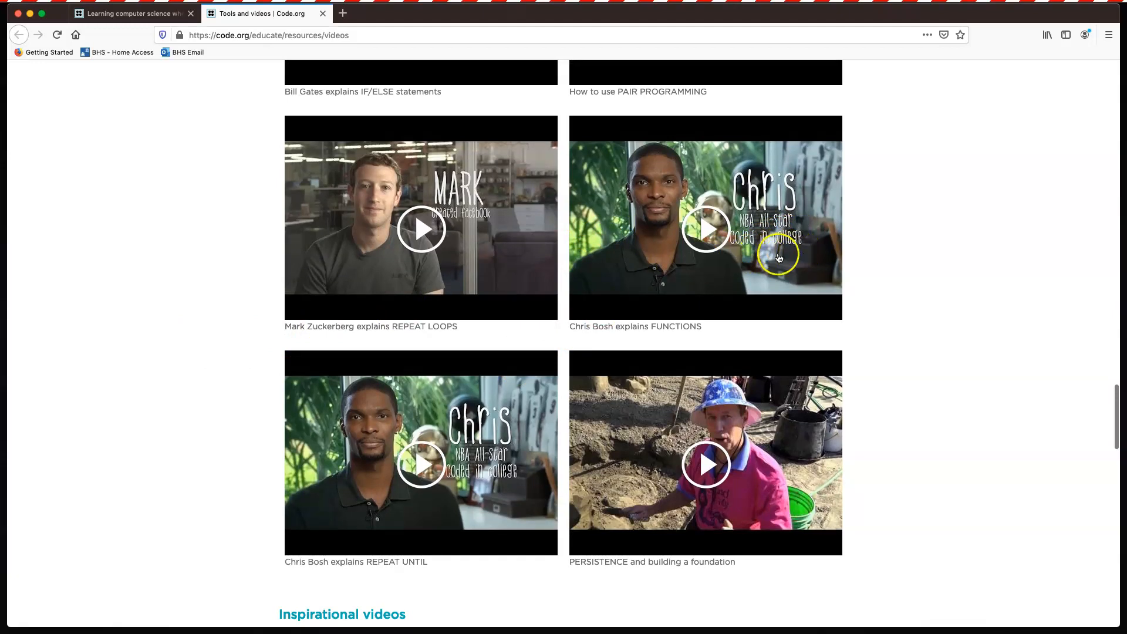
{"action": "mouse_move", "coordinate": [678, 337]}
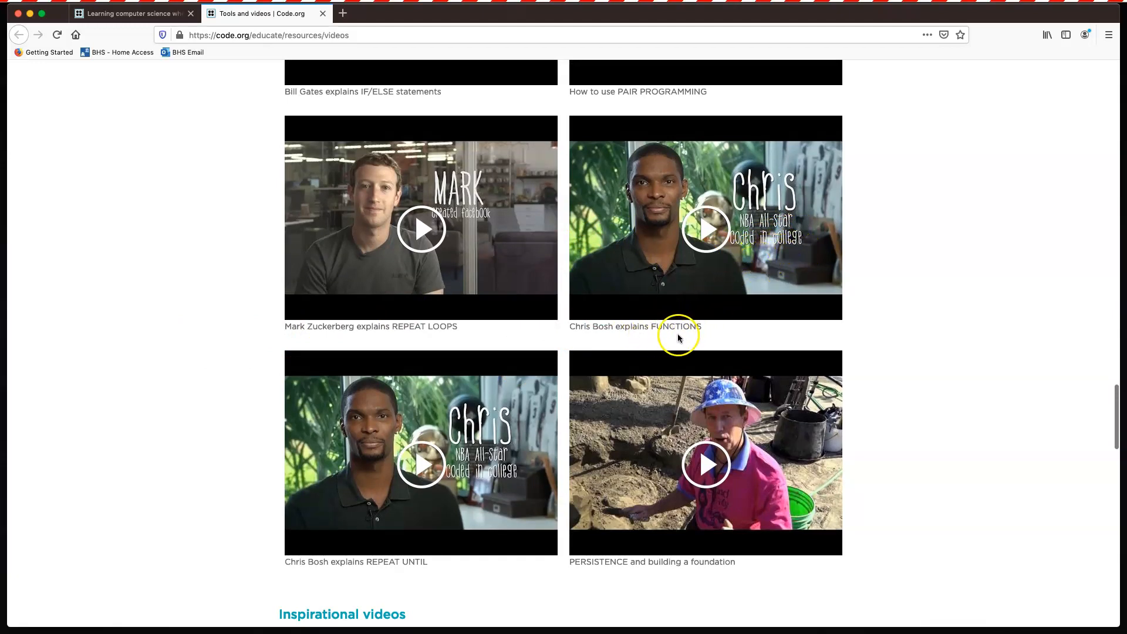
{"action": "mouse_move", "coordinate": [192, 468]}
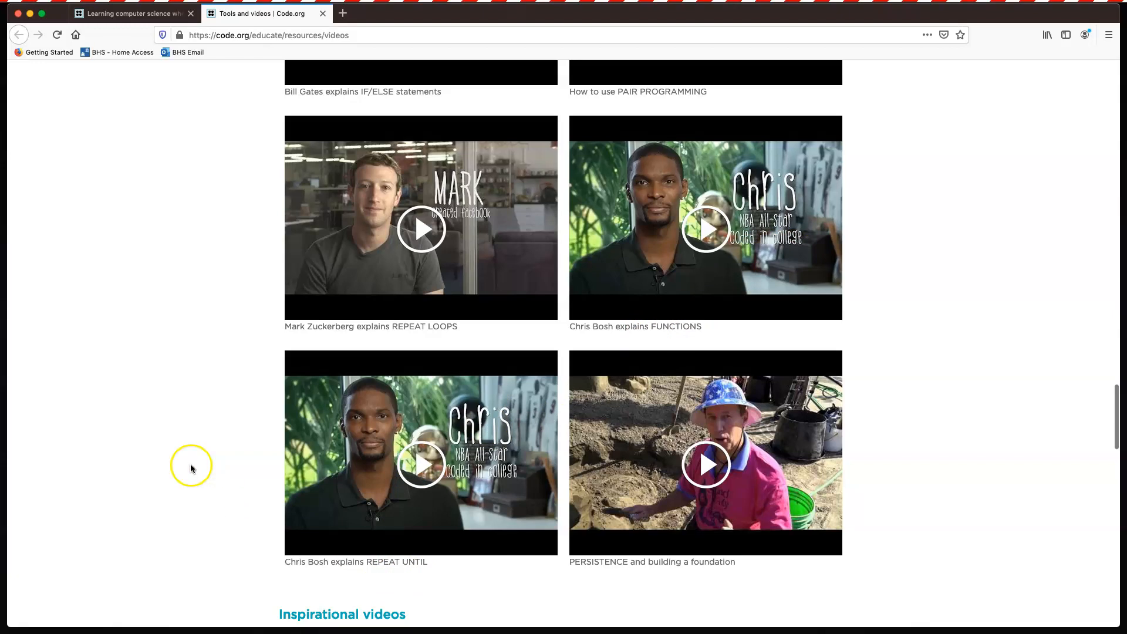
{"action": "scroll", "scroll_direction": "down", "scroll_amount": 3}
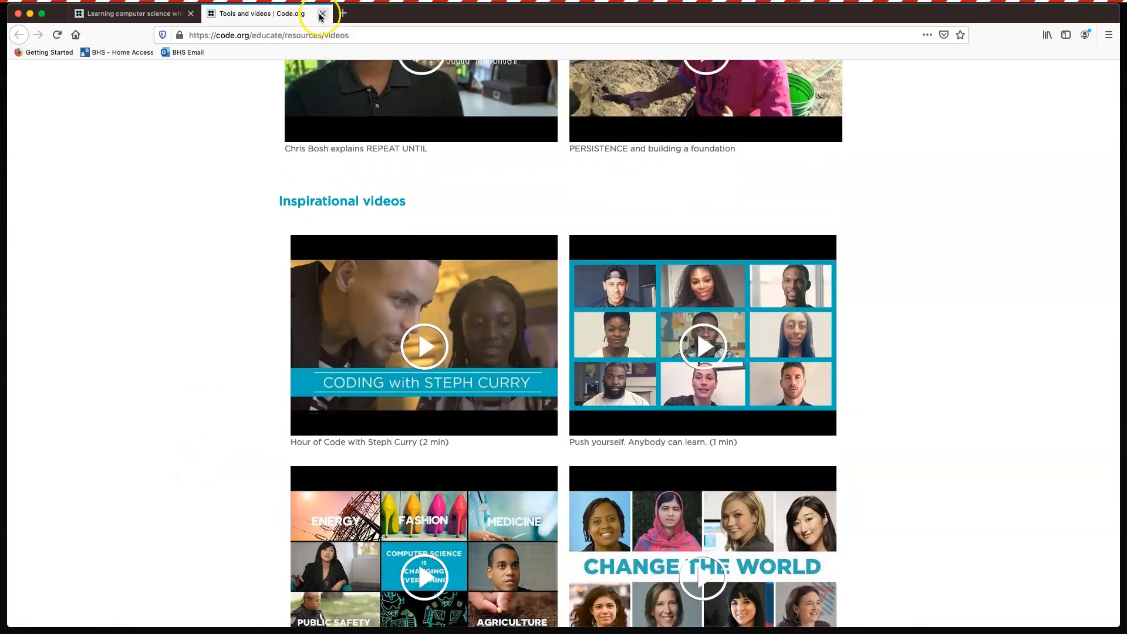
{"action": "left_click", "coordinate": [321, 15]}
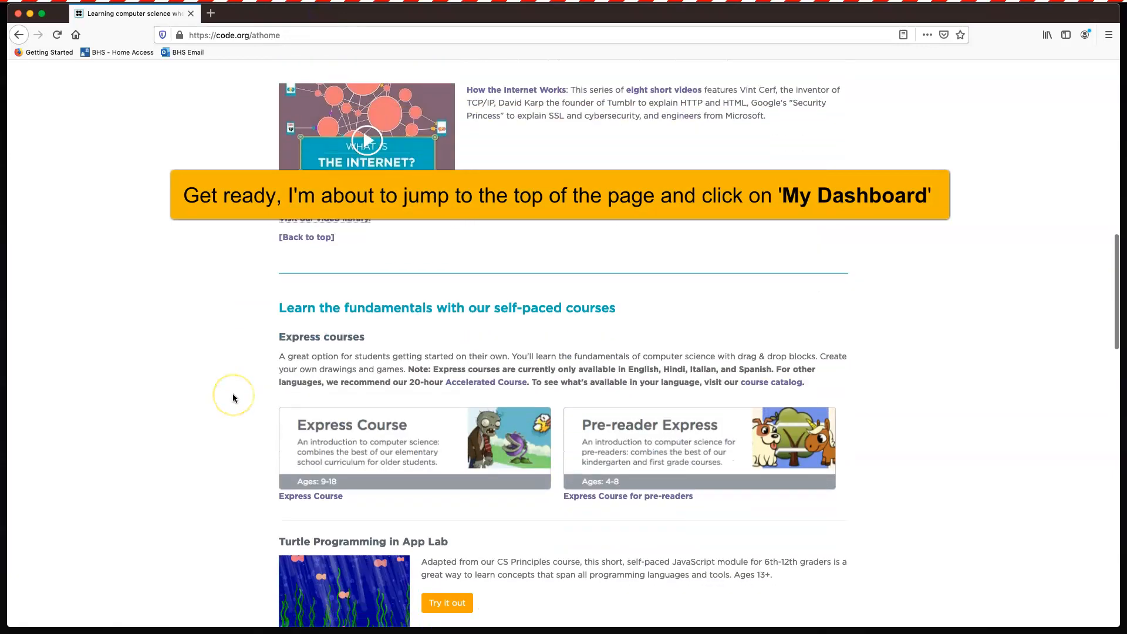
- Go via My Dashboard, Find a course and Grades K-5 to Express Course (2019)
{"action": "scroll", "scroll_direction": "down", "scroll_amount": 3}
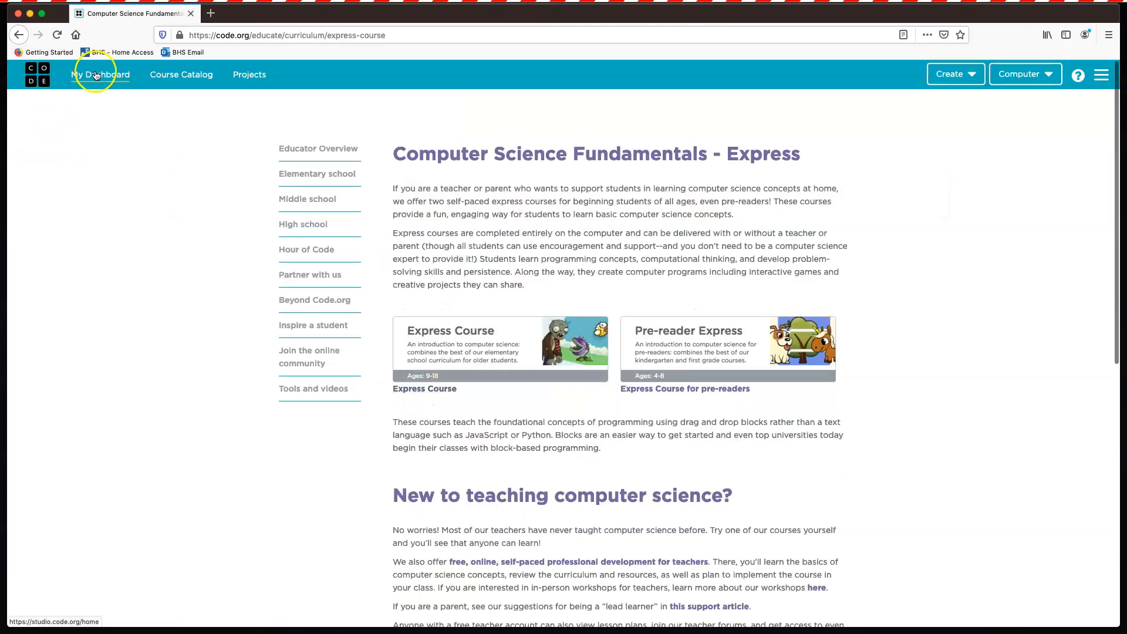
{"action": "left_click", "coordinate": [97, 75]}
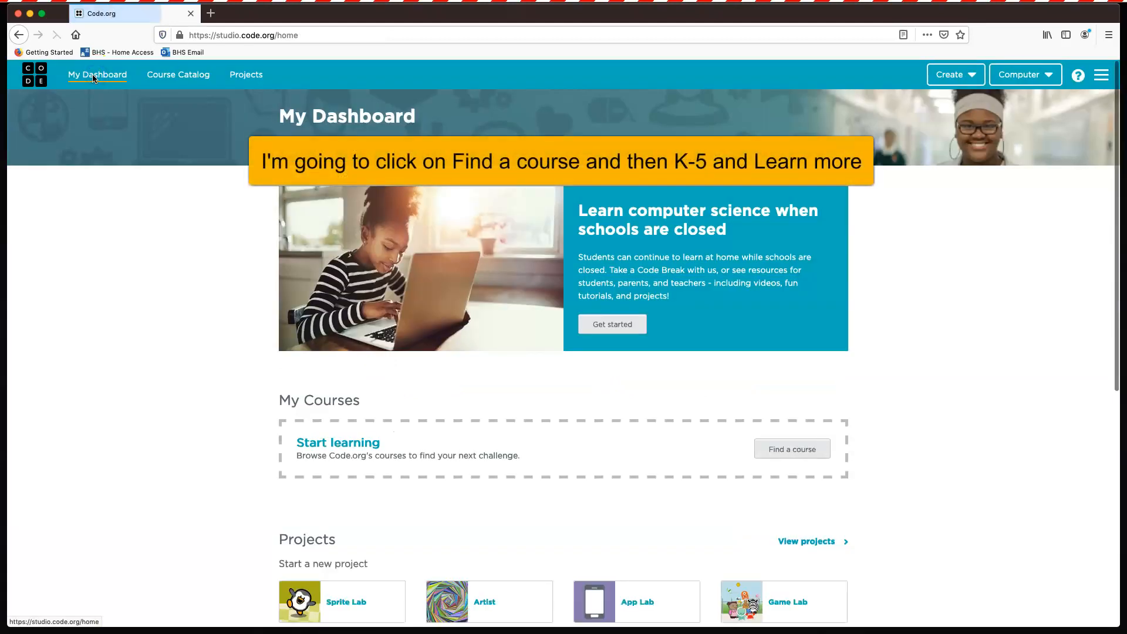
{"action": "scroll", "scroll_direction": "down", "scroll_amount": 3}
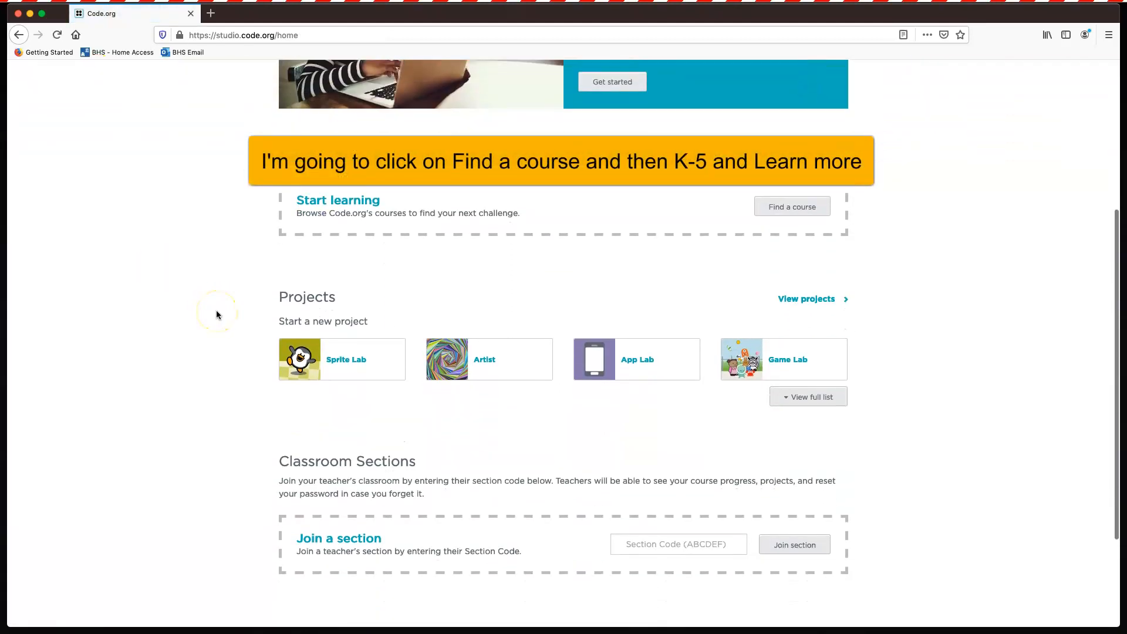
{"action": "scroll", "scroll_direction": "down", "scroll_amount": 3}
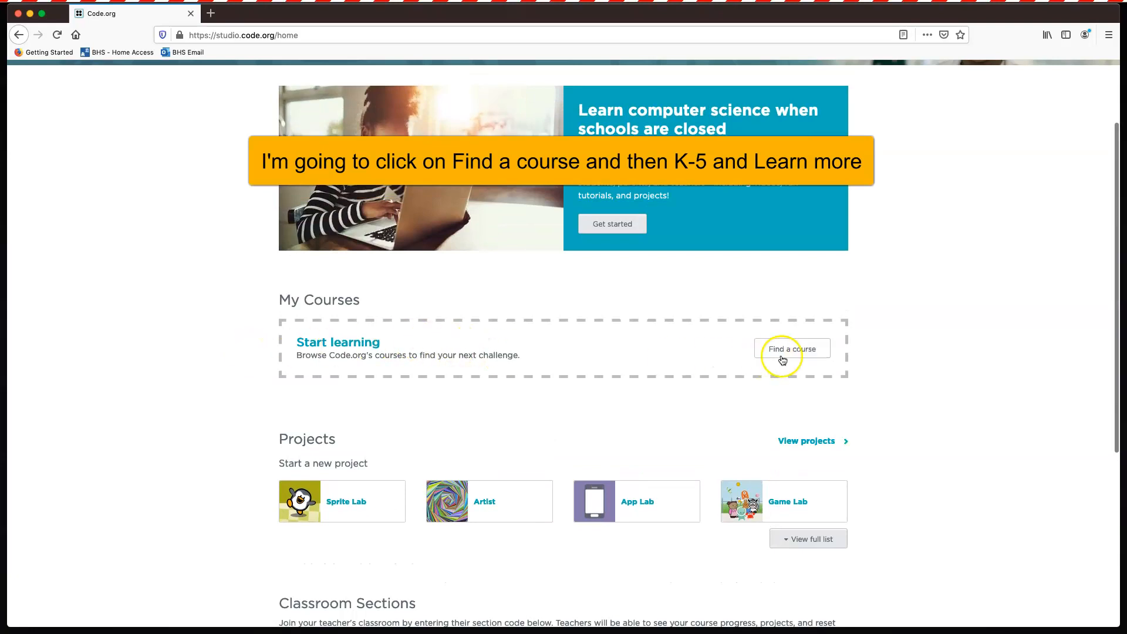
{"action": "left_click", "coordinate": [792, 348]}
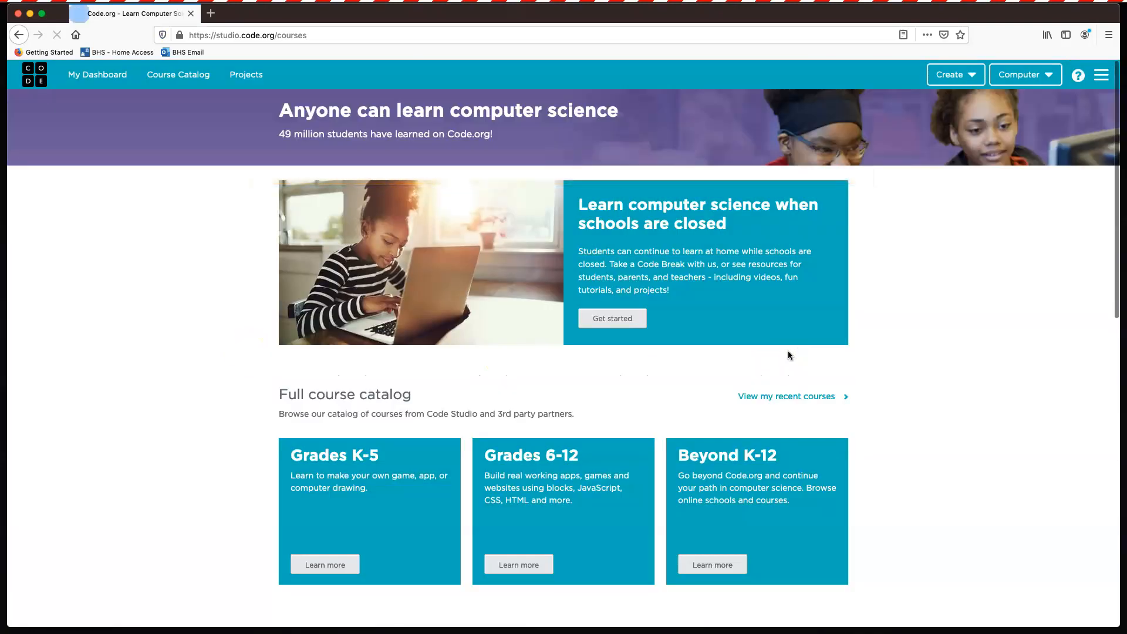
{"action": "left_click", "coordinate": [325, 565]}
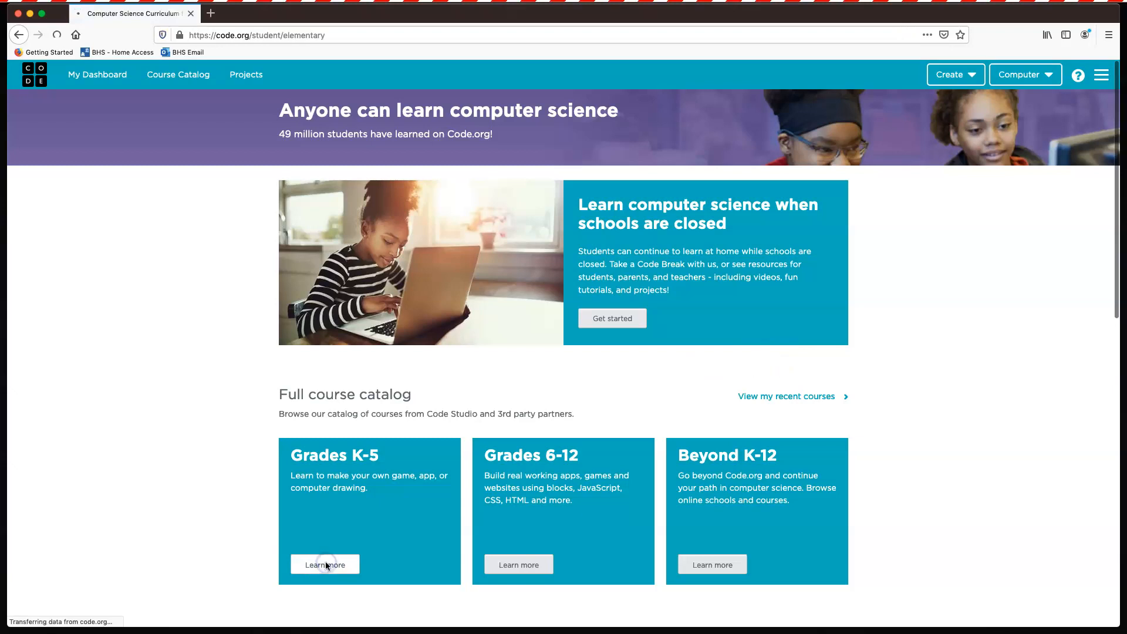
{"action": "left_click", "coordinate": [325, 564]}
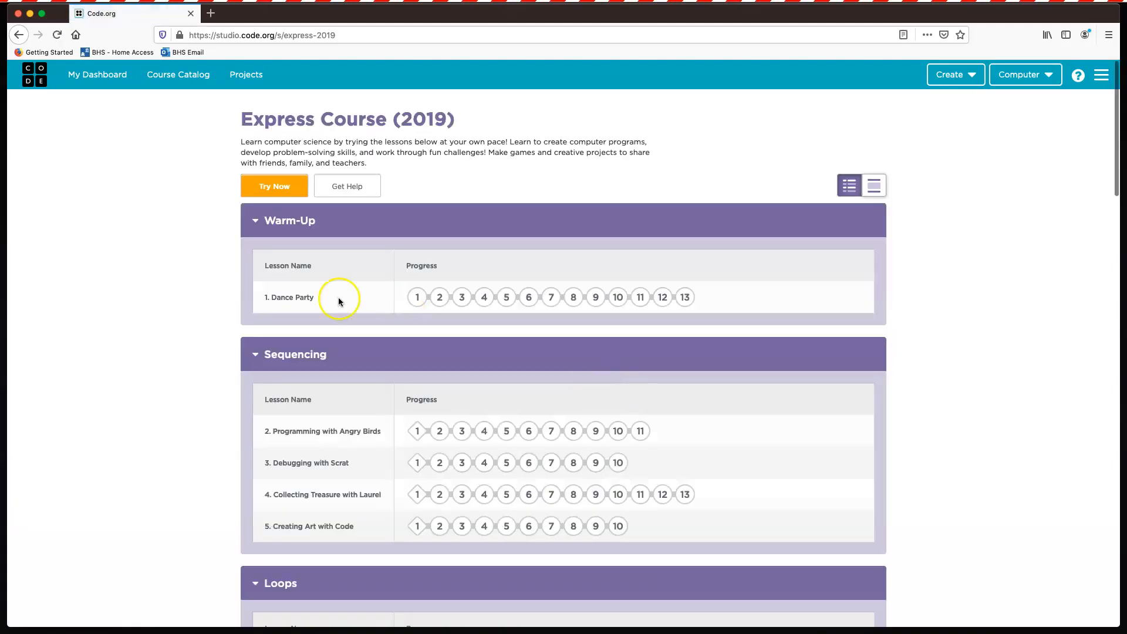
{"action": "mouse_move", "coordinate": [274, 189]}
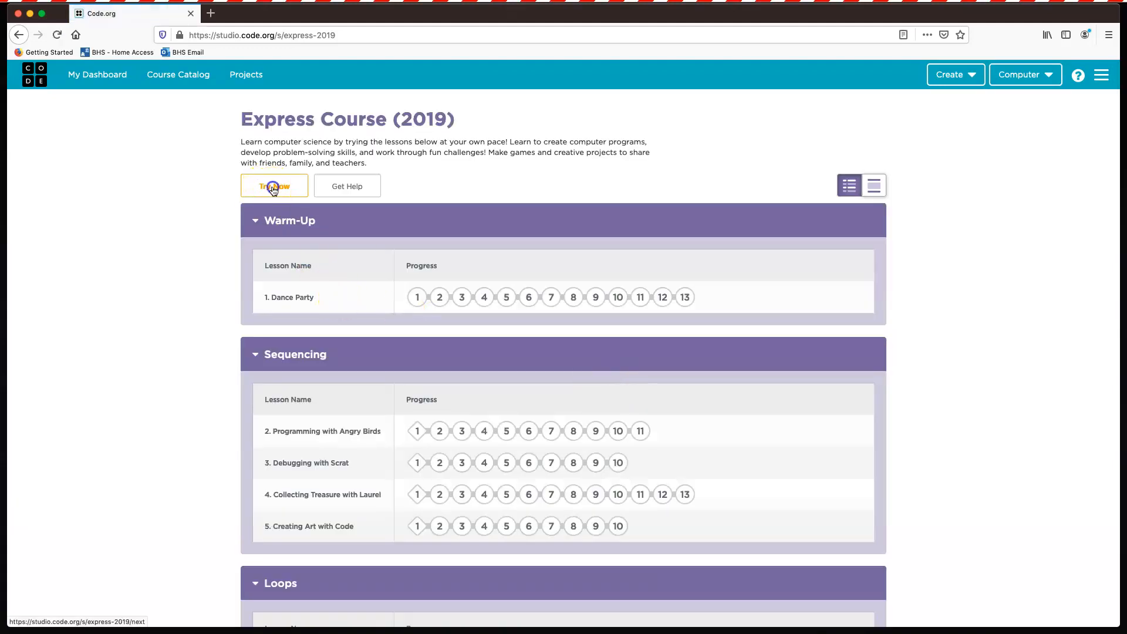
- Start Express Course Dance Party puzzle 1 with Try Now and close the warm-up video
{"action": "left_click", "coordinate": [274, 185]}
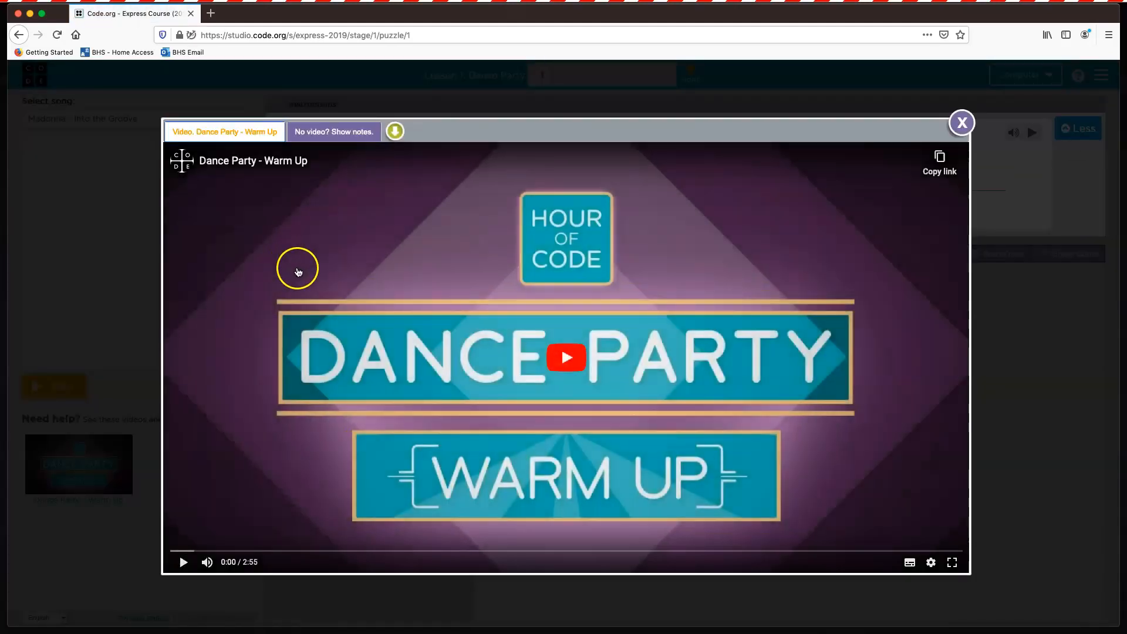
{"action": "mouse_move", "coordinate": [904, 185]}
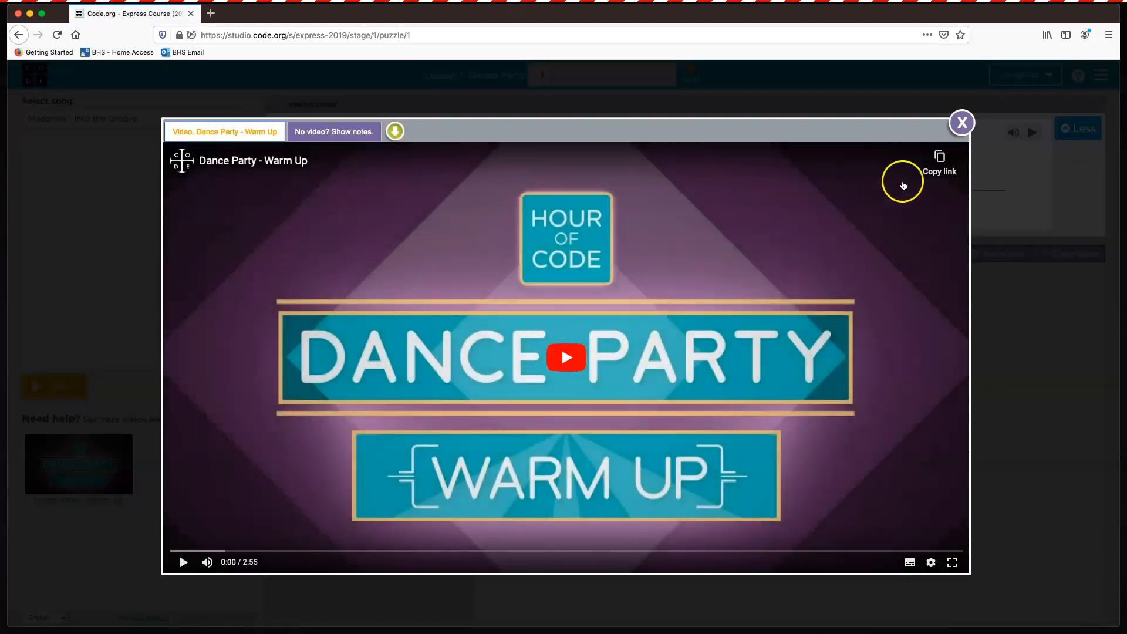
{"action": "left_click", "coordinate": [961, 122]}
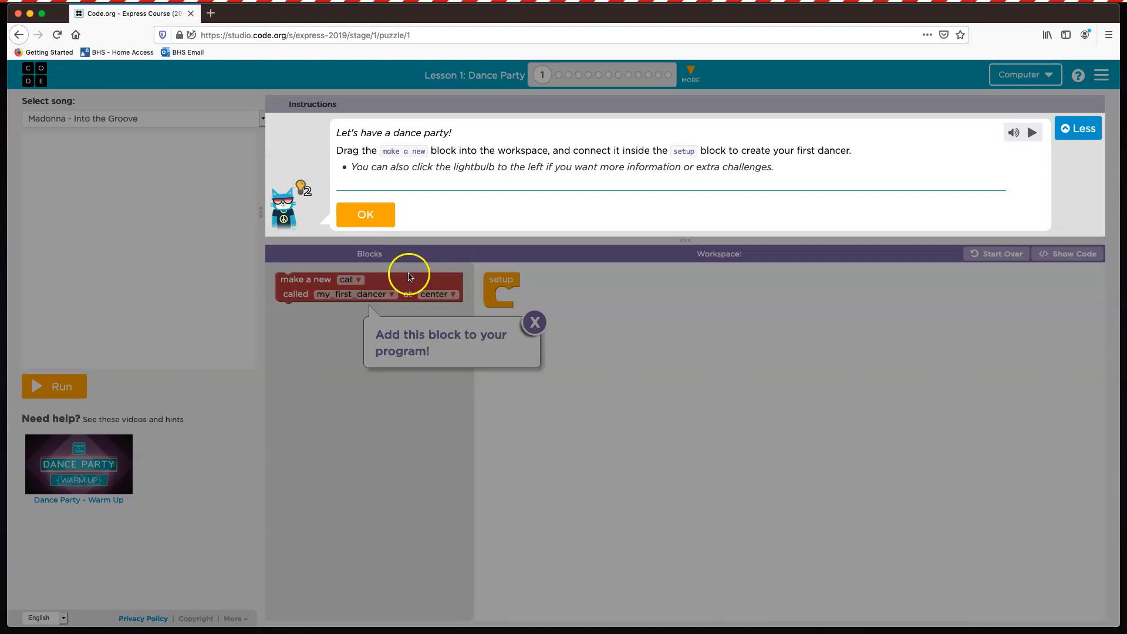
{"action": "mouse_move", "coordinate": [947, 303]}
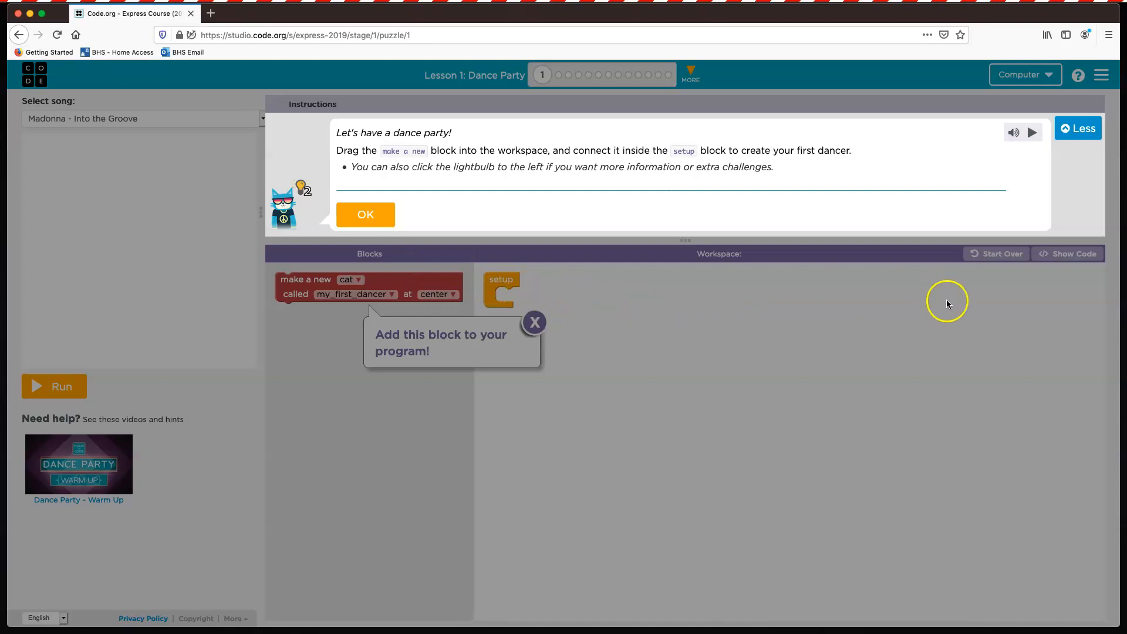
{"action": "mouse_move", "coordinate": [1070, 256]}
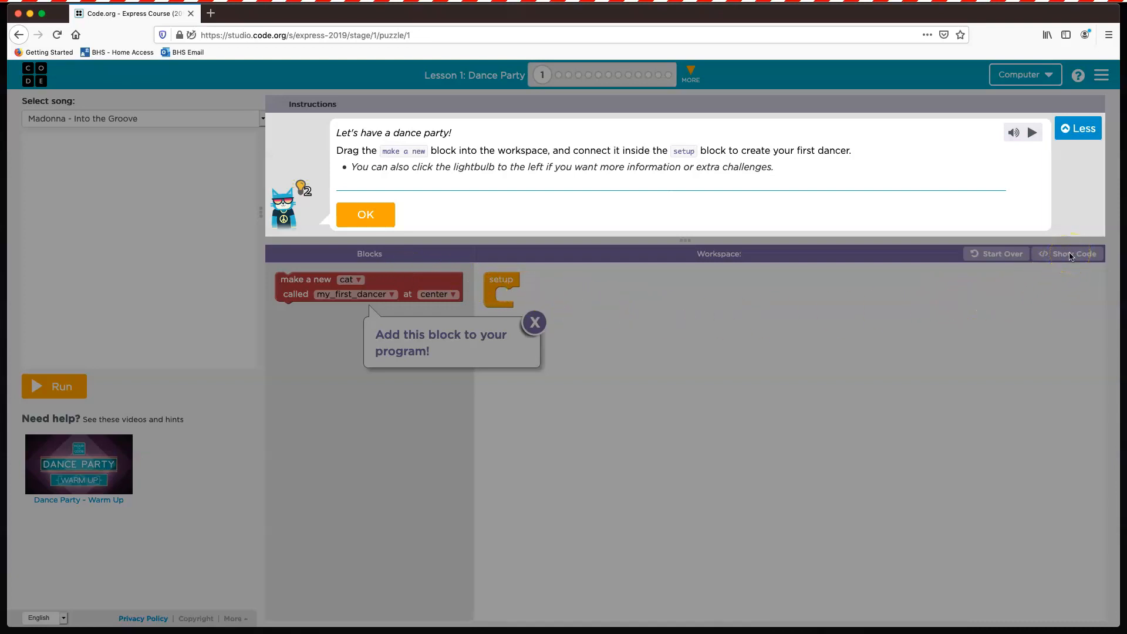
{"action": "mouse_move", "coordinate": [765, 361]}
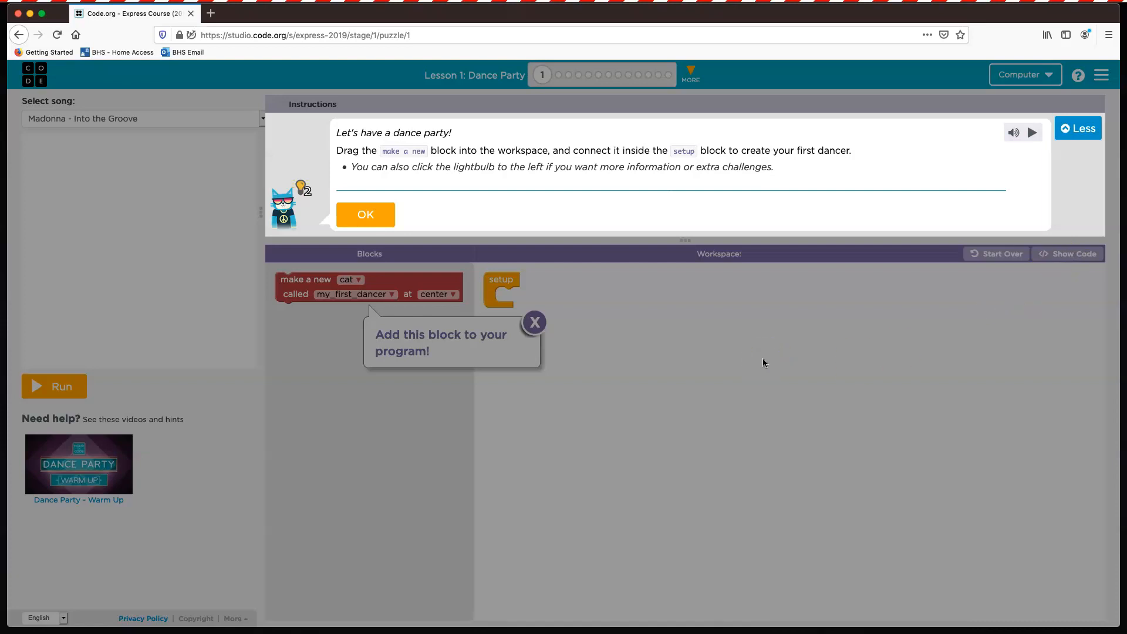
{"action": "mouse_move", "coordinate": [763, 362]}
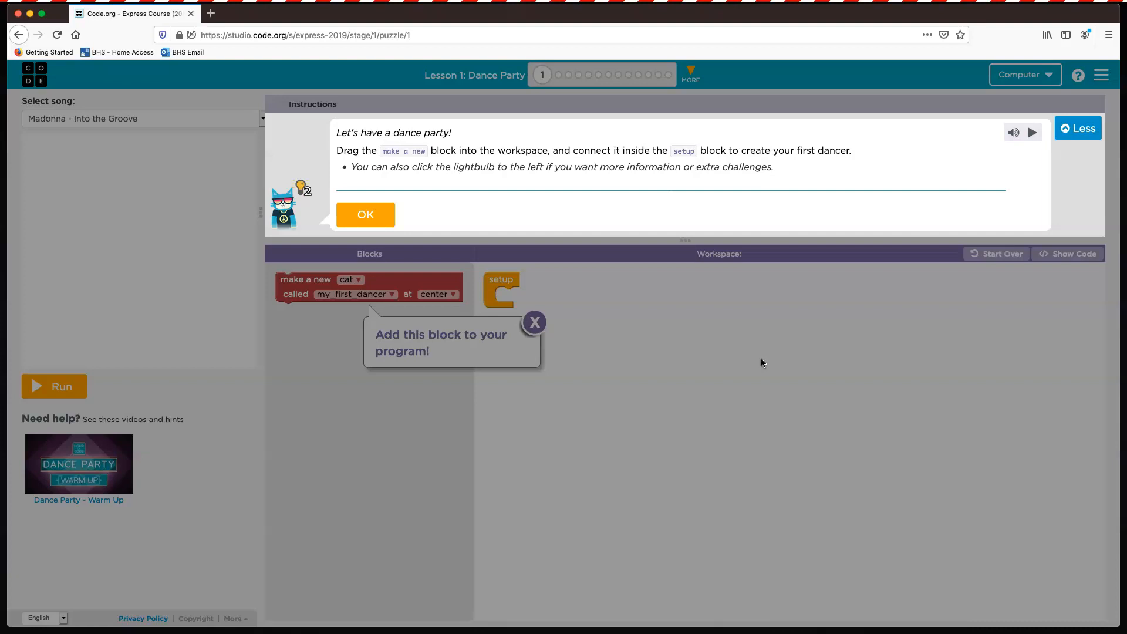